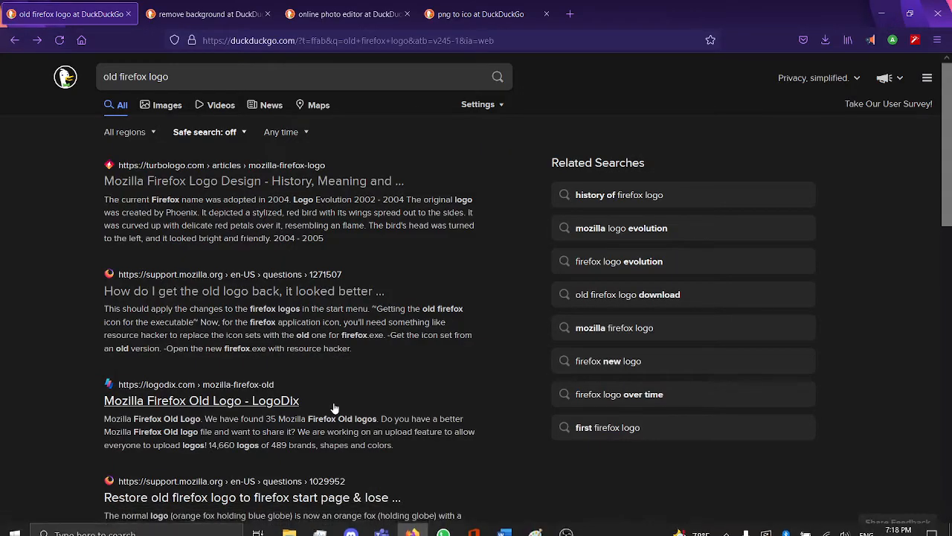
Step: Cycle through the search tabs and open Turbologo's 'Mozilla Firefox Logo Design' article
{"action": "left_click", "coordinate": [208, 14]}
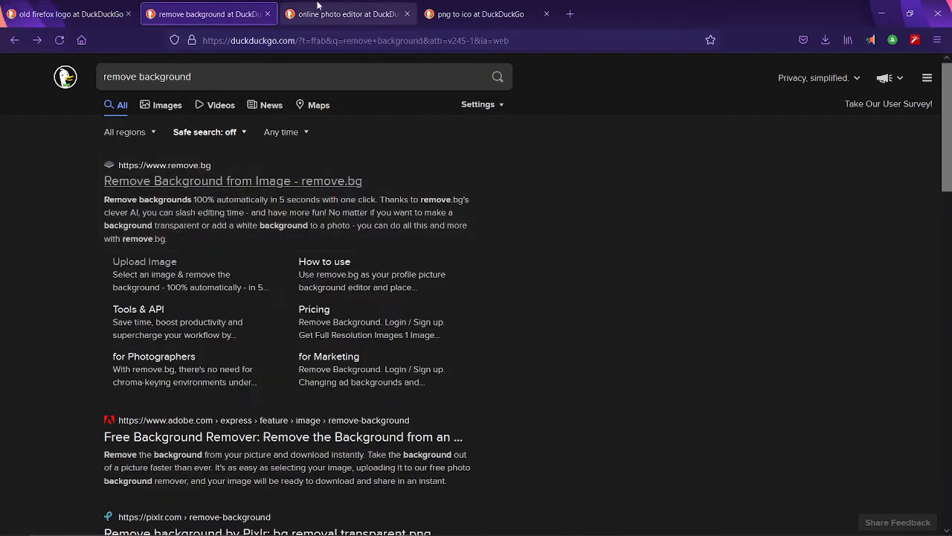
{"action": "left_click", "coordinate": [483, 13]}
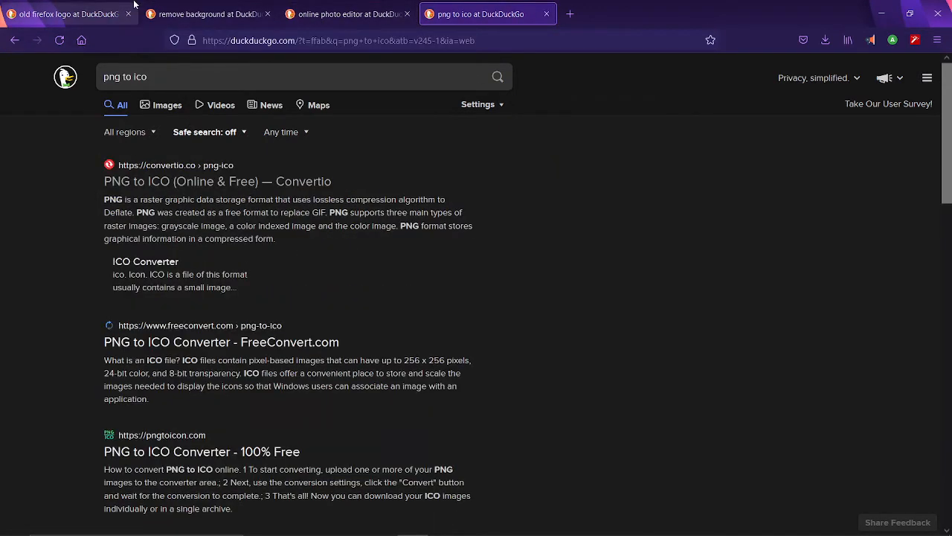
{"action": "left_click", "coordinate": [67, 13]}
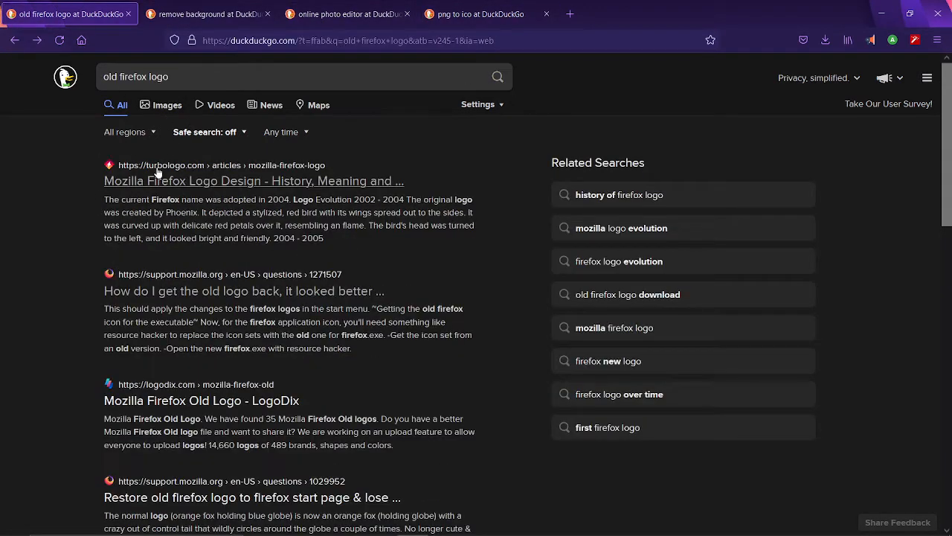
{"action": "left_click", "coordinate": [253, 181]}
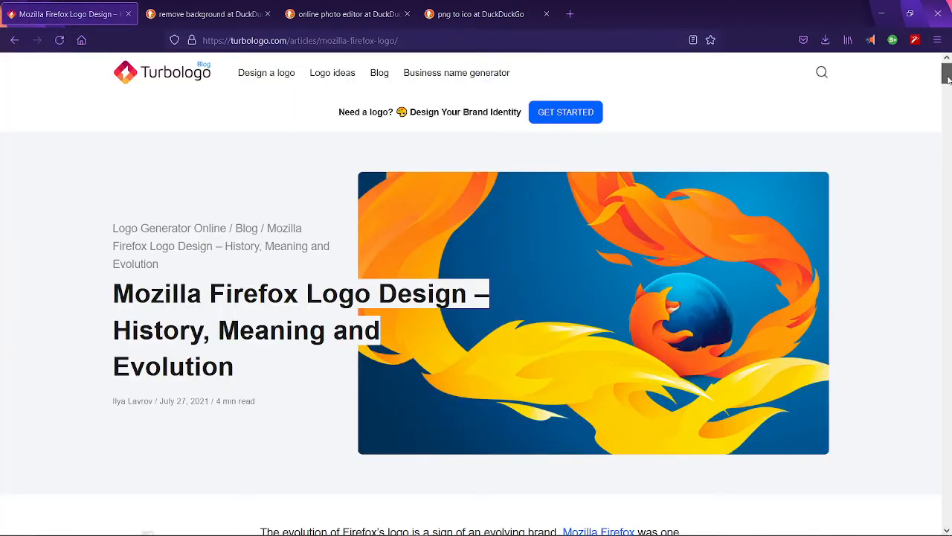
Step: Scroll the Turbologo article past the earlier logos to the 2009–2013 emblem
{"action": "scroll", "scroll_direction": "down", "scroll_amount": 3}
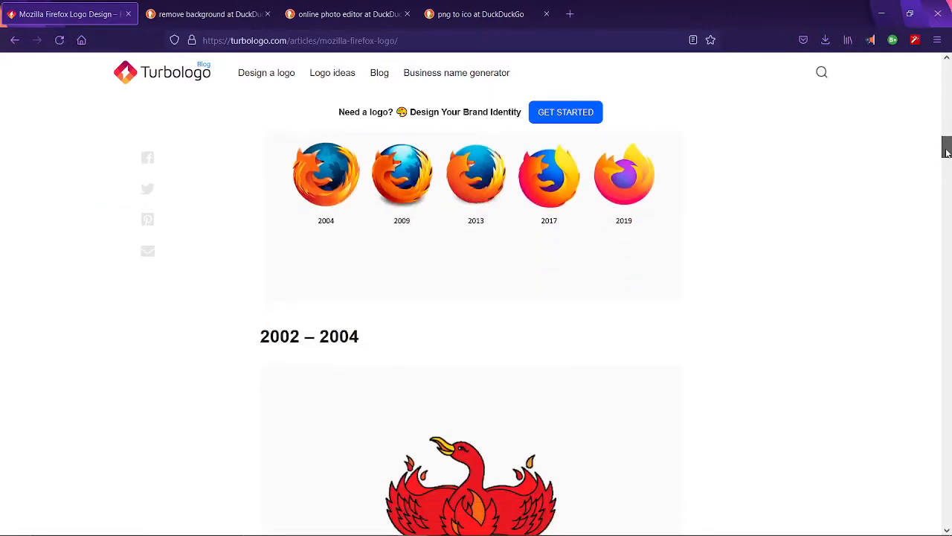
{"action": "scroll", "scroll_direction": "down", "scroll_amount": 3}
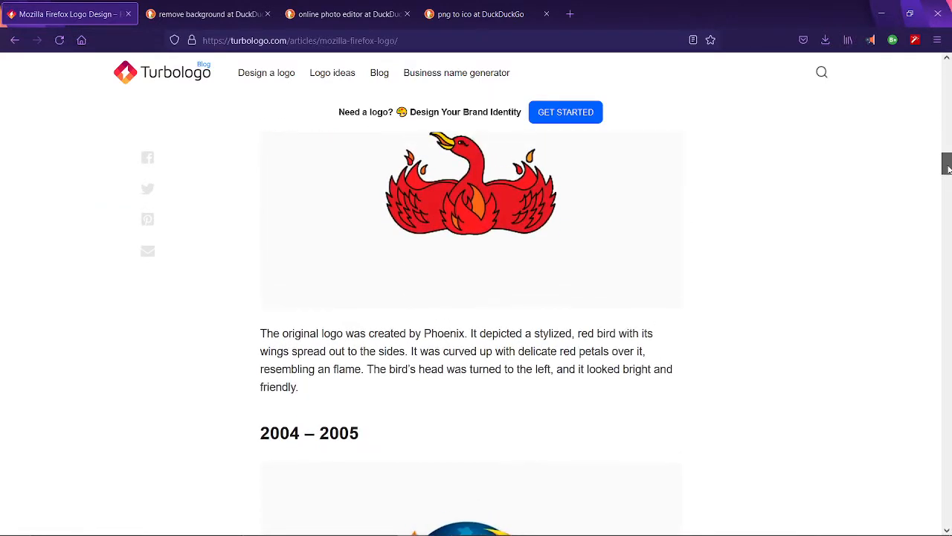
{"action": "scroll", "scroll_direction": "down", "scroll_amount": 3}
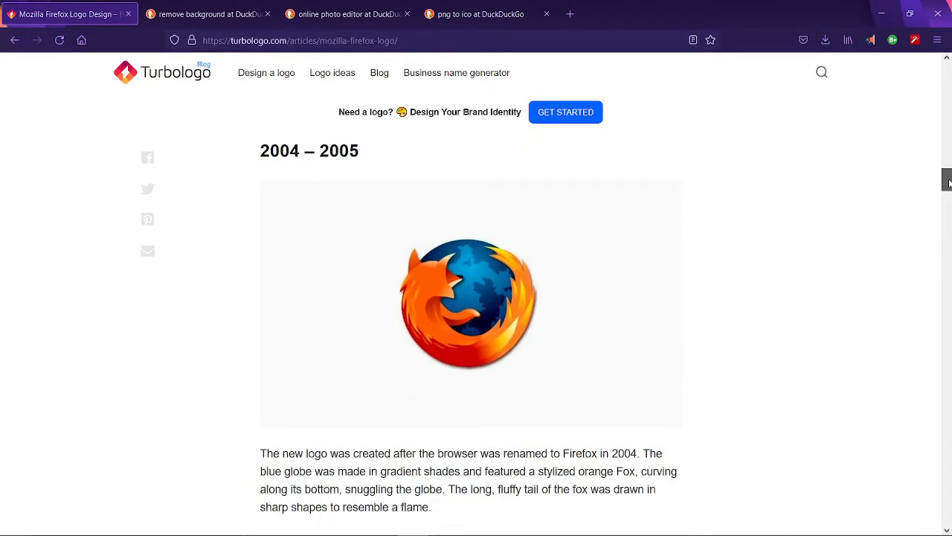
{"action": "scroll", "scroll_direction": "down", "scroll_amount": 3}
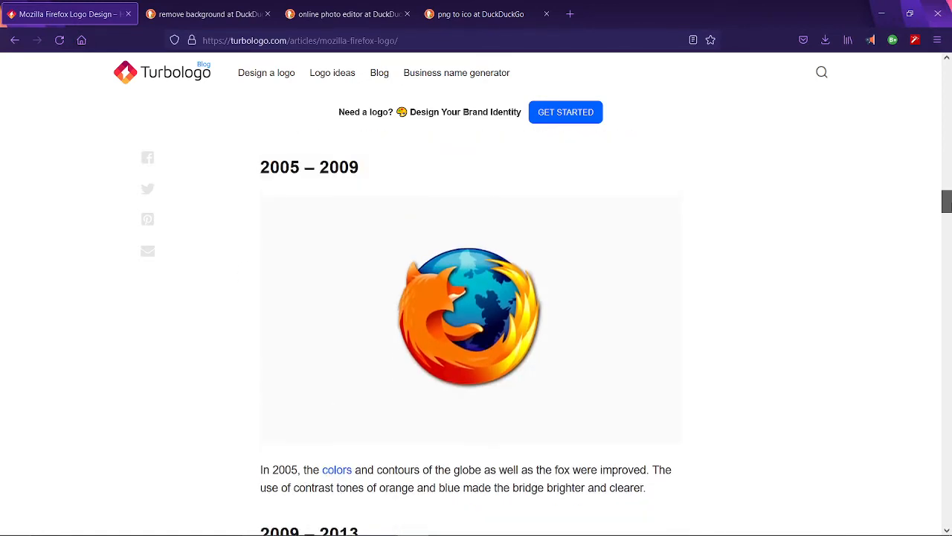
{"action": "scroll", "scroll_direction": "down", "scroll_amount": 3}
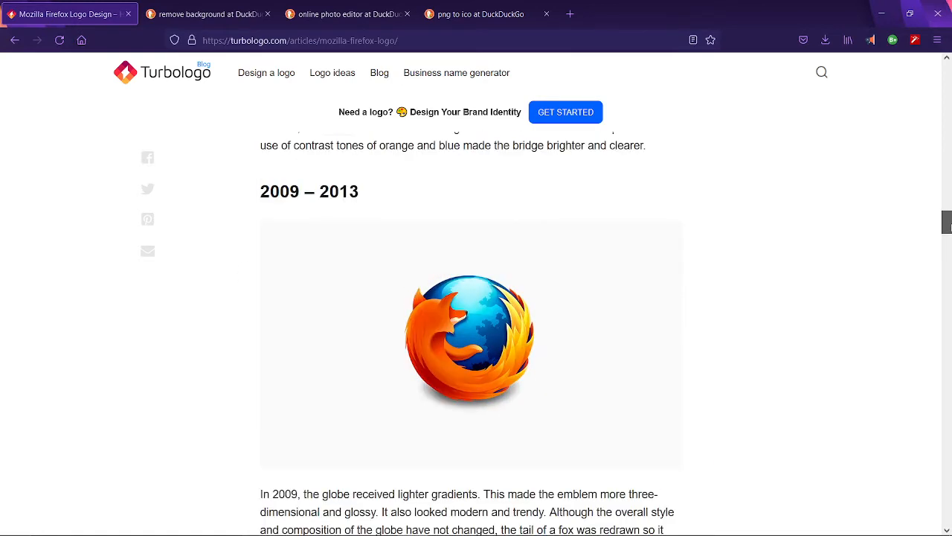
{"action": "scroll", "scroll_direction": "down", "scroll_amount": 3}
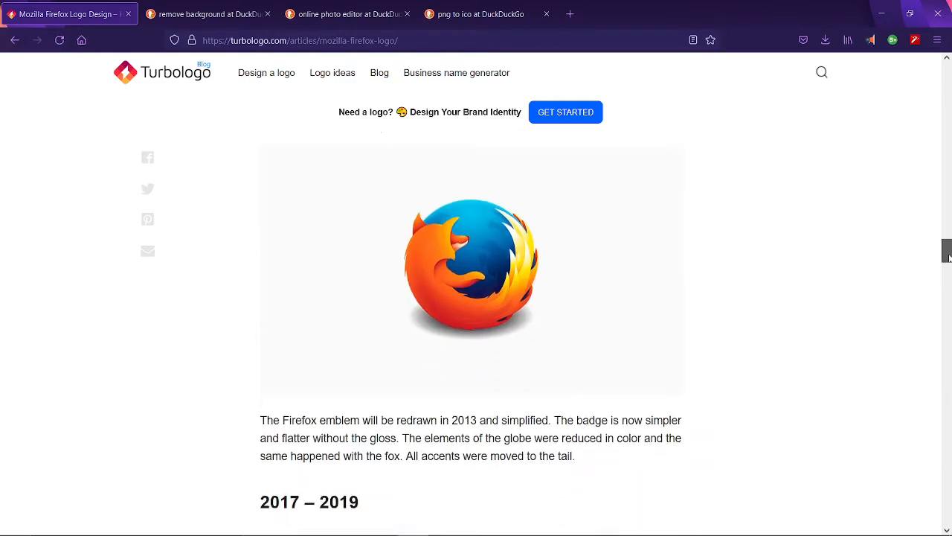
{"action": "scroll", "scroll_direction": "down", "scroll_amount": 3}
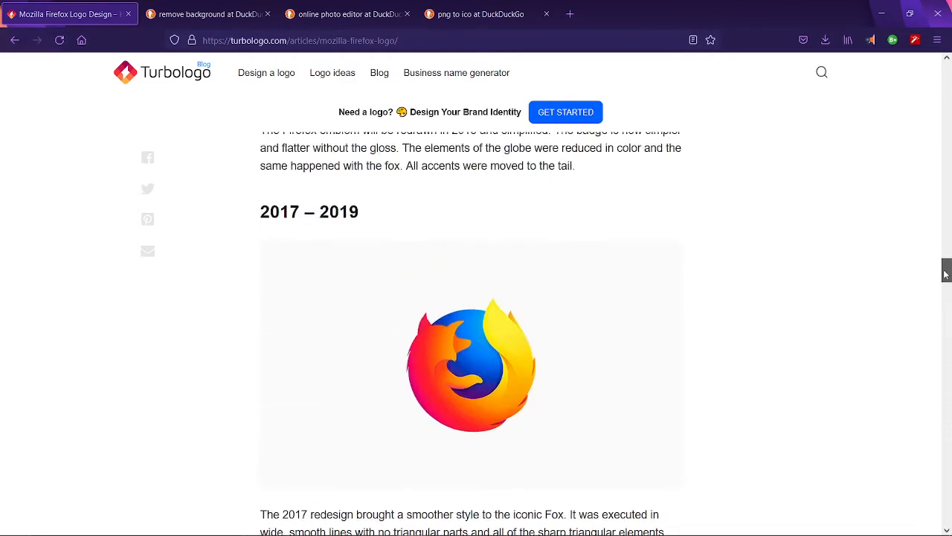
{"action": "scroll", "scroll_direction": "down", "scroll_amount": 3}
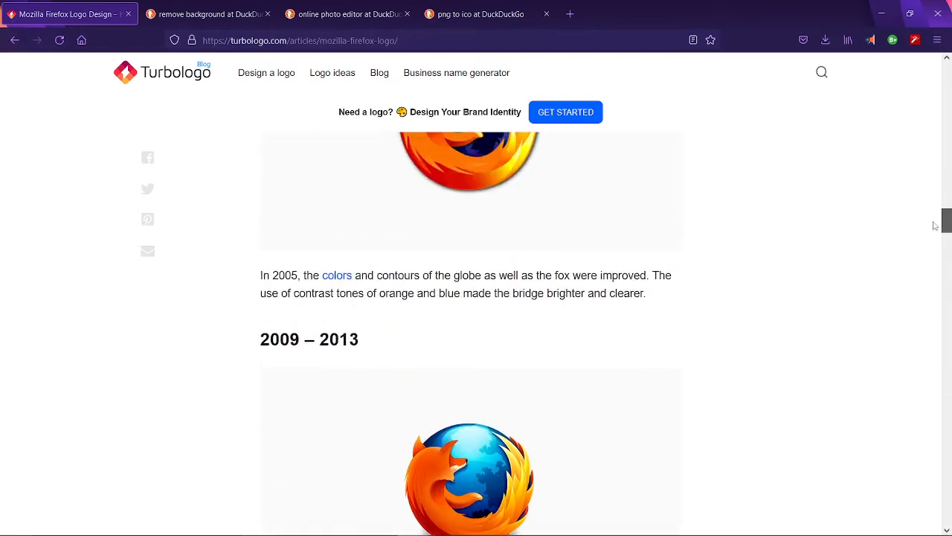
{"action": "scroll", "scroll_direction": "down", "scroll_amount": 3}
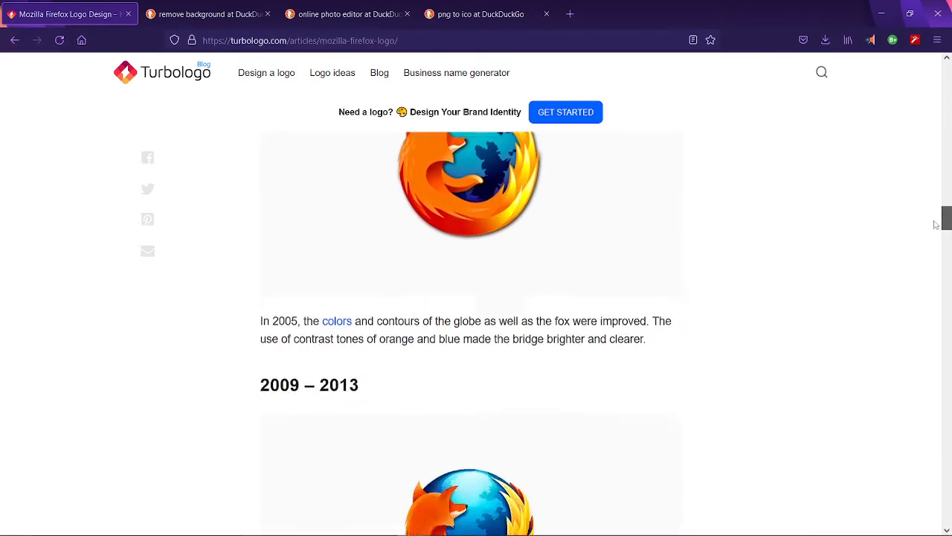
{"action": "scroll", "scroll_direction": "up", "scroll_amount": 3}
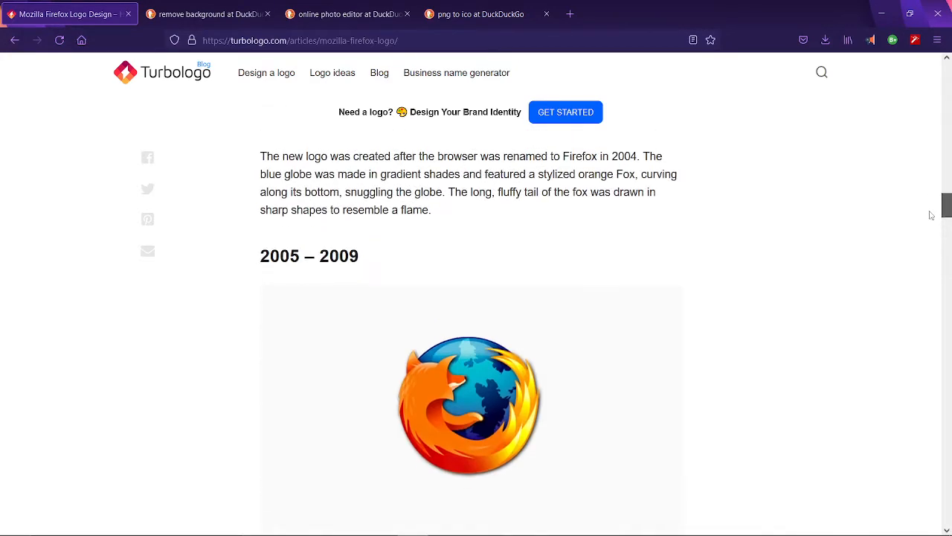
{"action": "scroll", "scroll_direction": "down", "scroll_amount": 3}
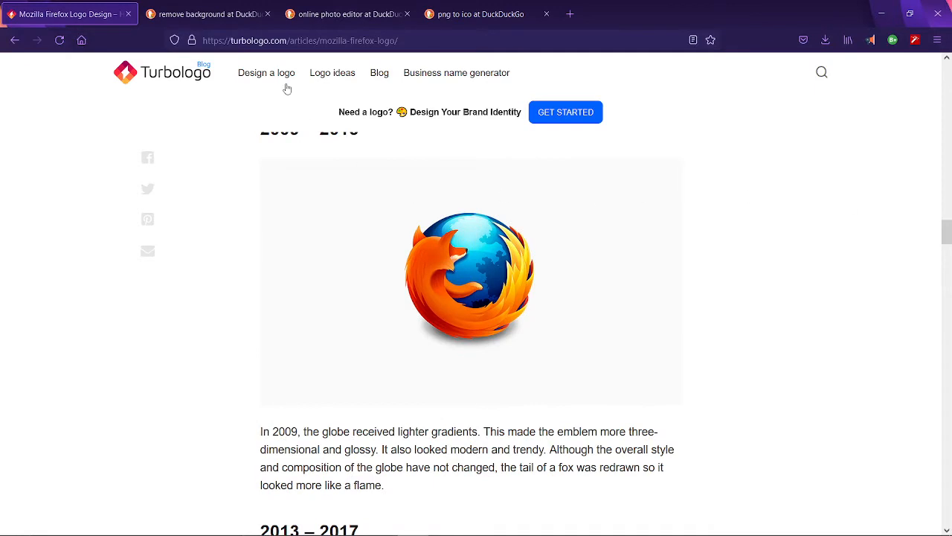
Step: Open remove.bg and paste in the 2009 logo copied from the Turbologo tab
{"action": "left_click", "coordinate": [208, 13]}
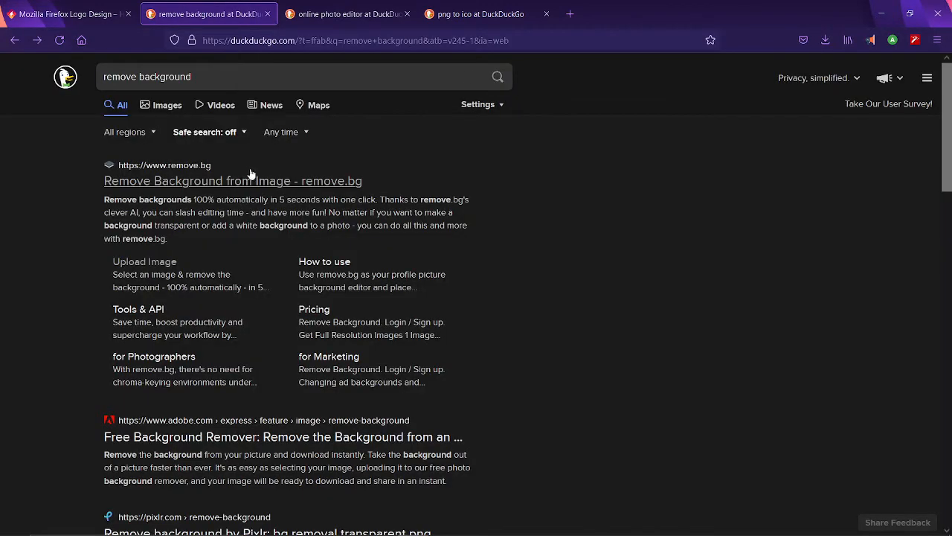
{"action": "mouse_move", "coordinate": [231, 185]}
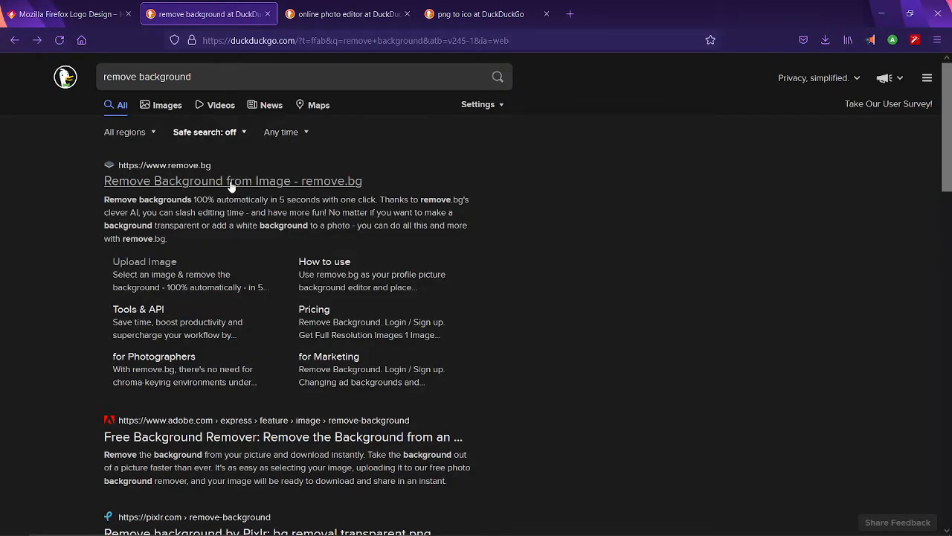
{"action": "left_click", "coordinate": [232, 180]}
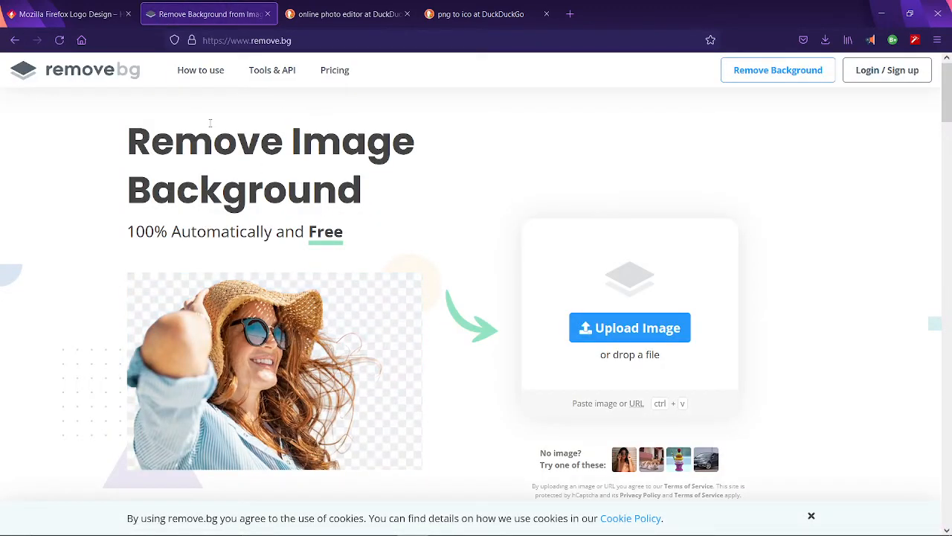
{"action": "left_click", "coordinate": [67, 14]}
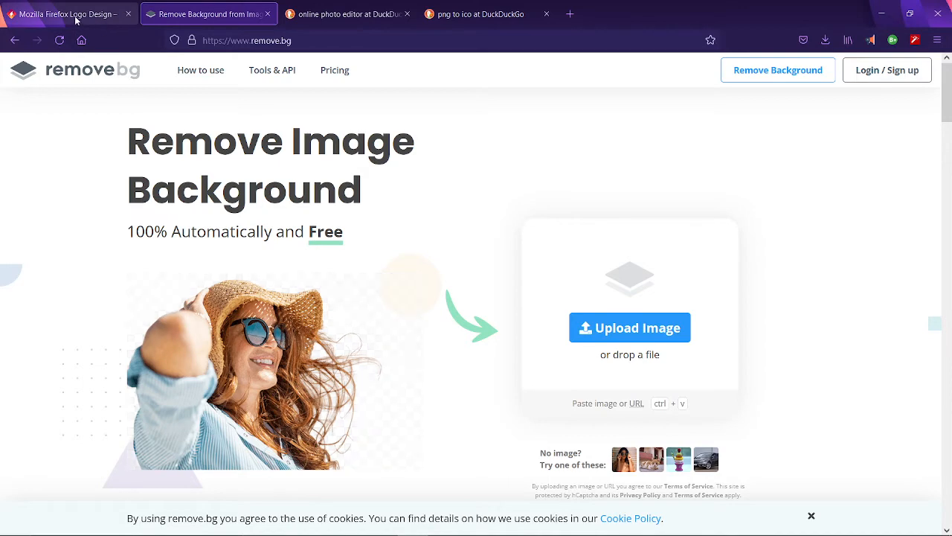
{"action": "left_click", "coordinate": [67, 14]}
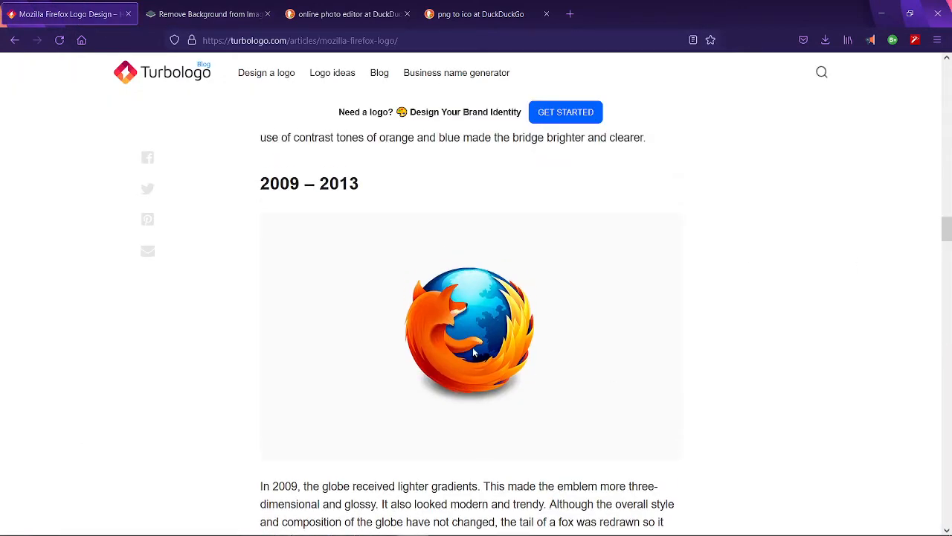
{"action": "left_click", "coordinate": [208, 14]}
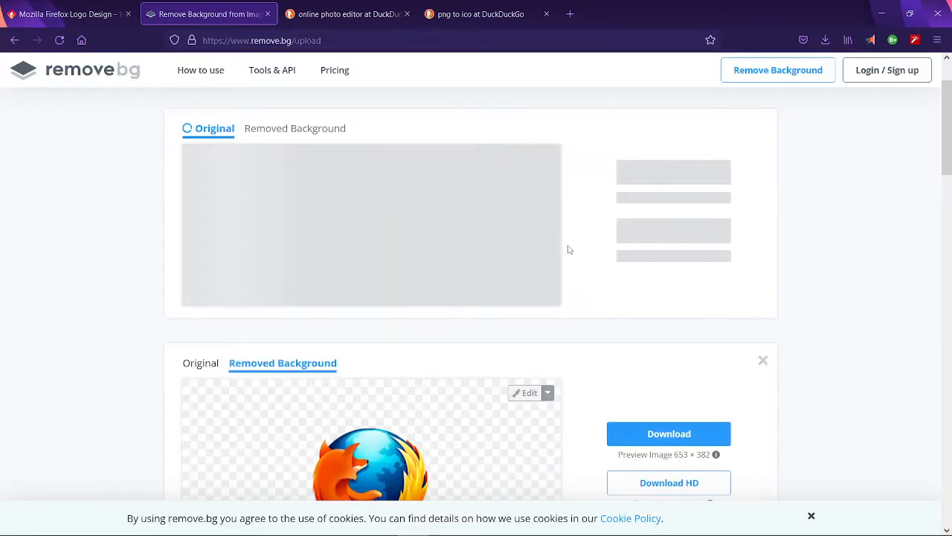
{"action": "left_click", "coordinate": [67, 14]}
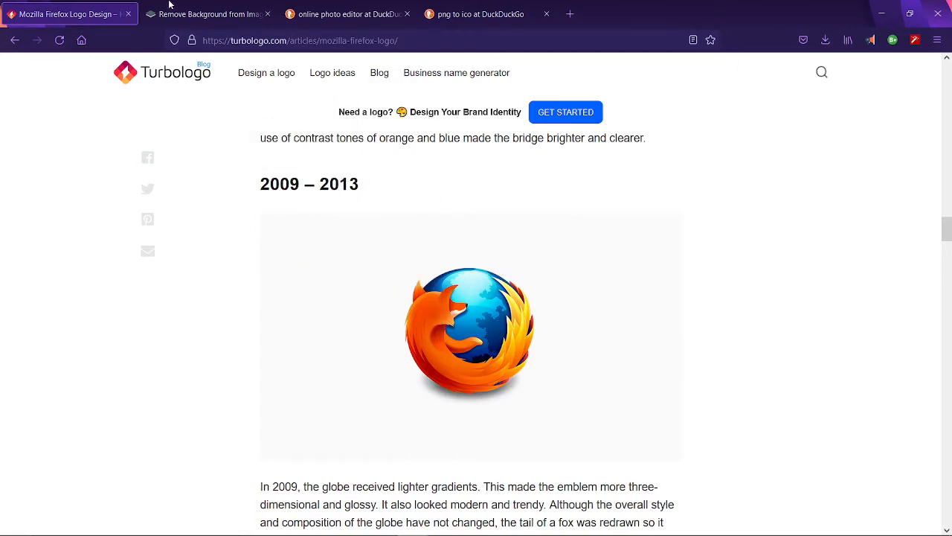
{"action": "left_click", "coordinate": [209, 14]}
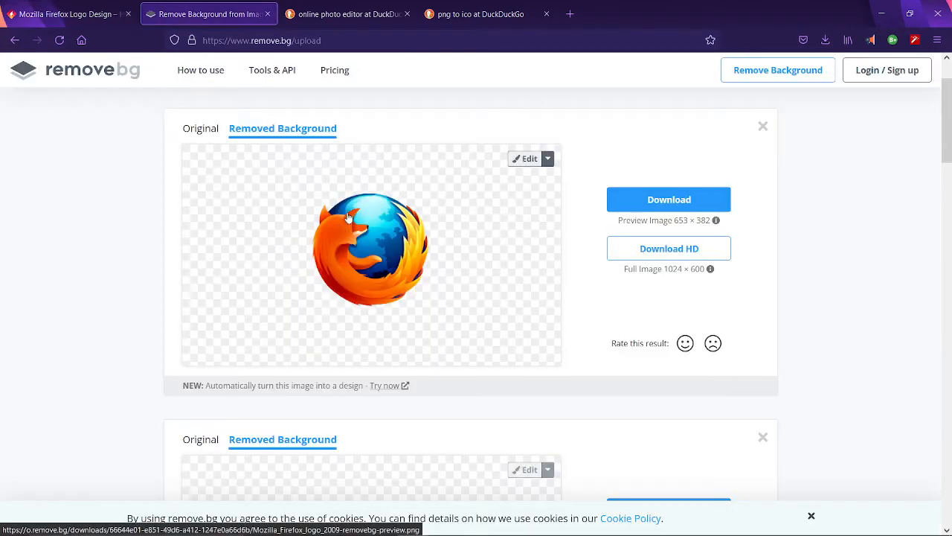
{"action": "mouse_move", "coordinate": [248, 183]}
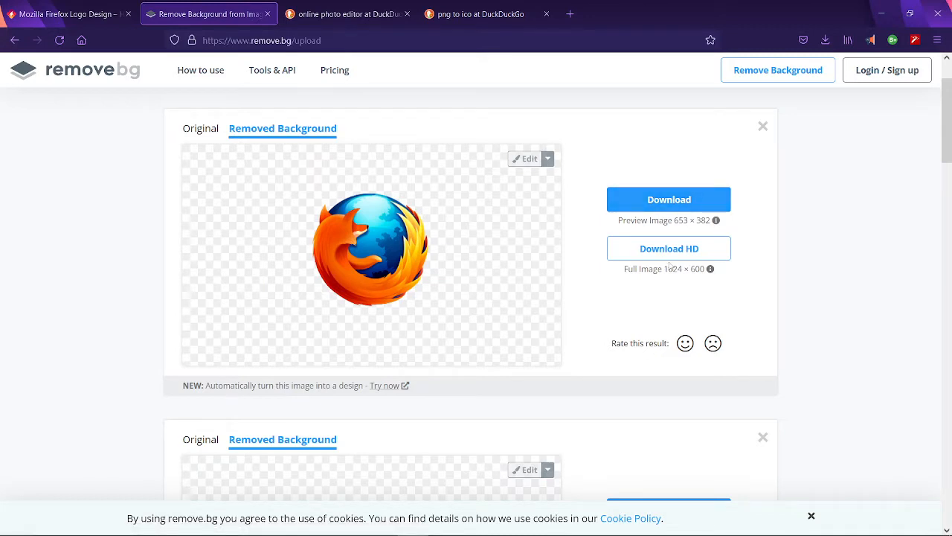
{"action": "mouse_move", "coordinate": [668, 248]}
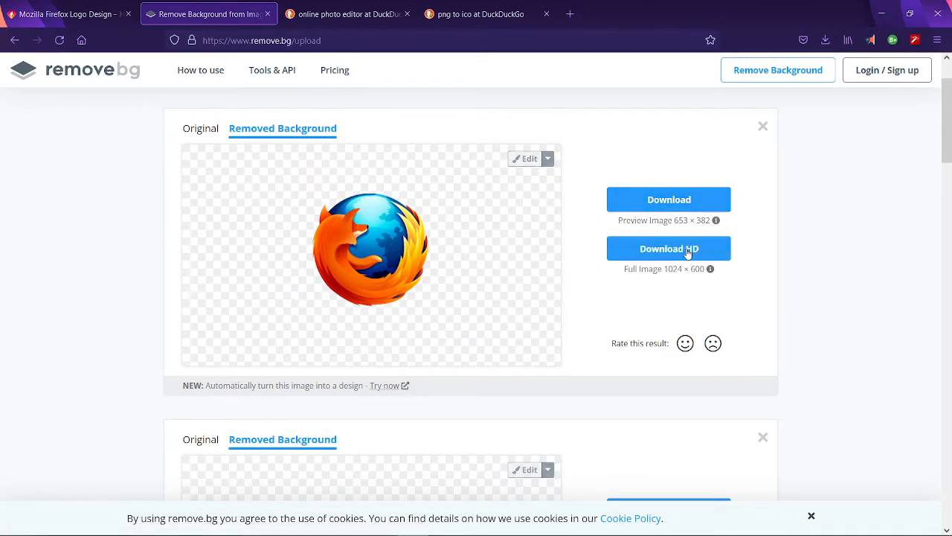
Step: Skip the HD sign-up prompt and save the preview-size transparent logo PNG
{"action": "left_click", "coordinate": [668, 248]}
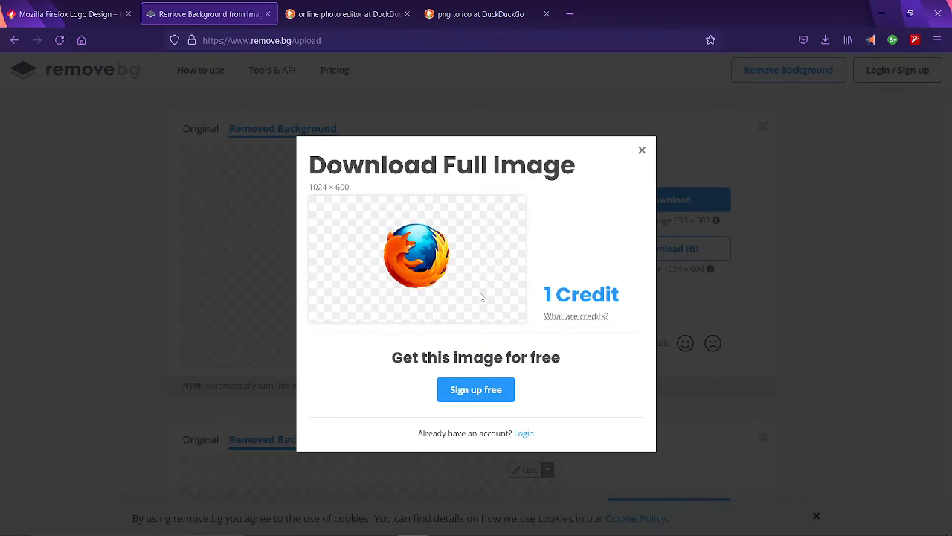
{"action": "left_click", "coordinate": [642, 149]}
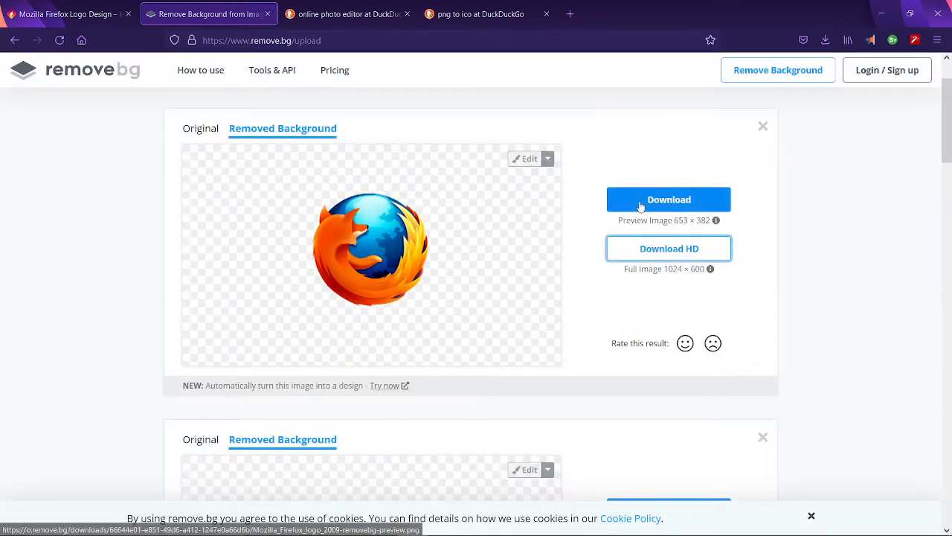
{"action": "left_click", "coordinate": [668, 198]}
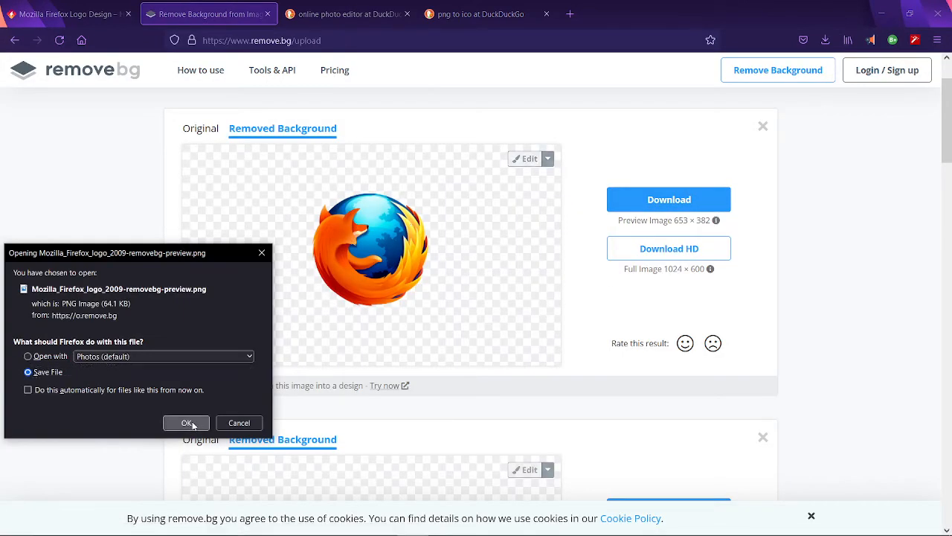
{"action": "left_click", "coordinate": [186, 423]}
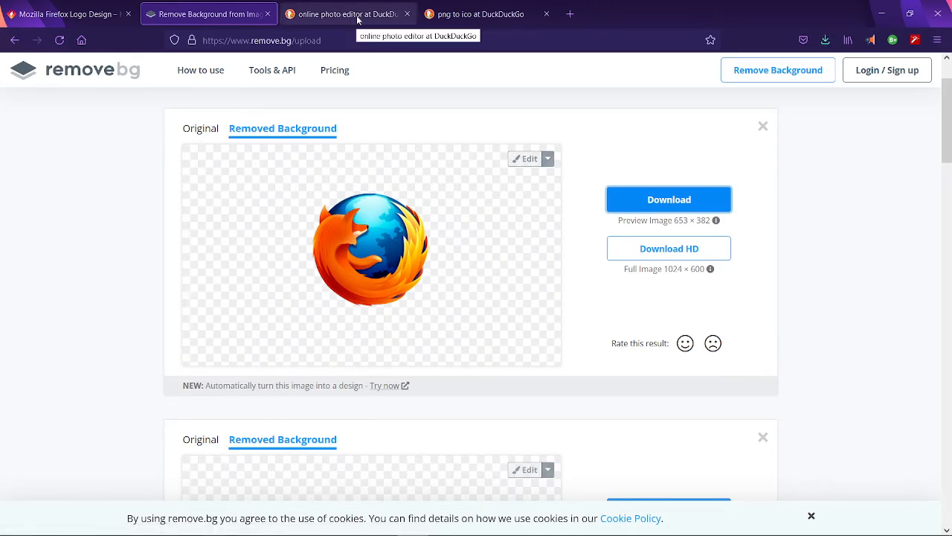
Step: Go to Pixlr.com from the search results and launch Pixlr X
{"action": "left_click", "coordinate": [346, 13]}
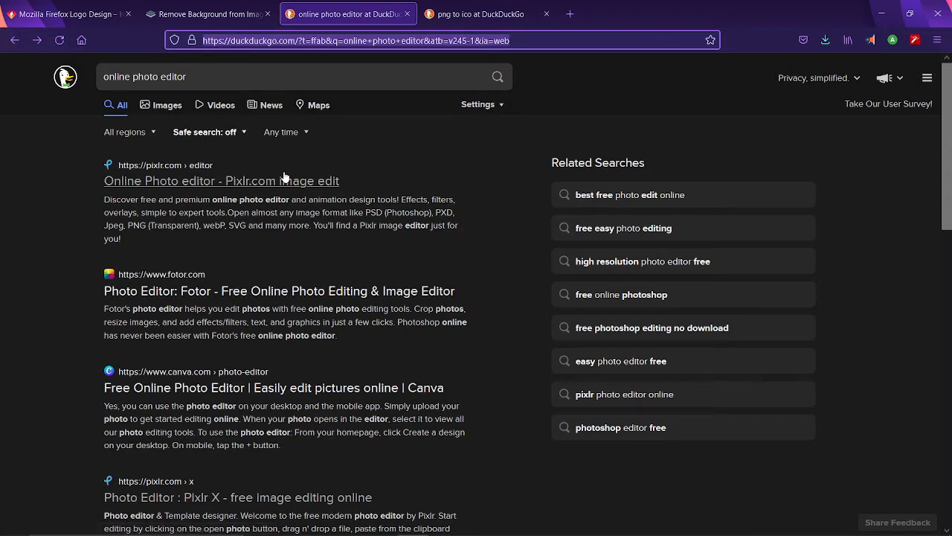
{"action": "left_click", "coordinate": [220, 181]}
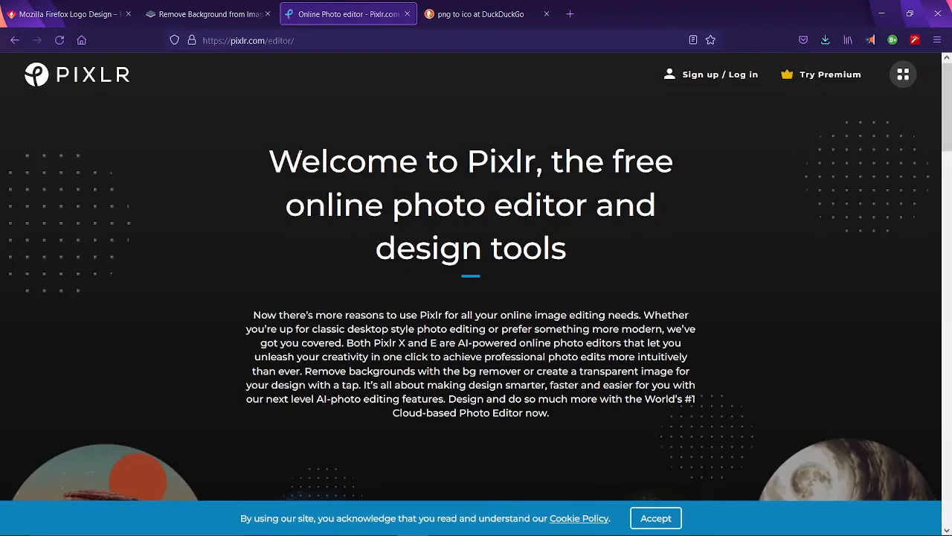
{"action": "mouse_move", "coordinate": [499, 132]}
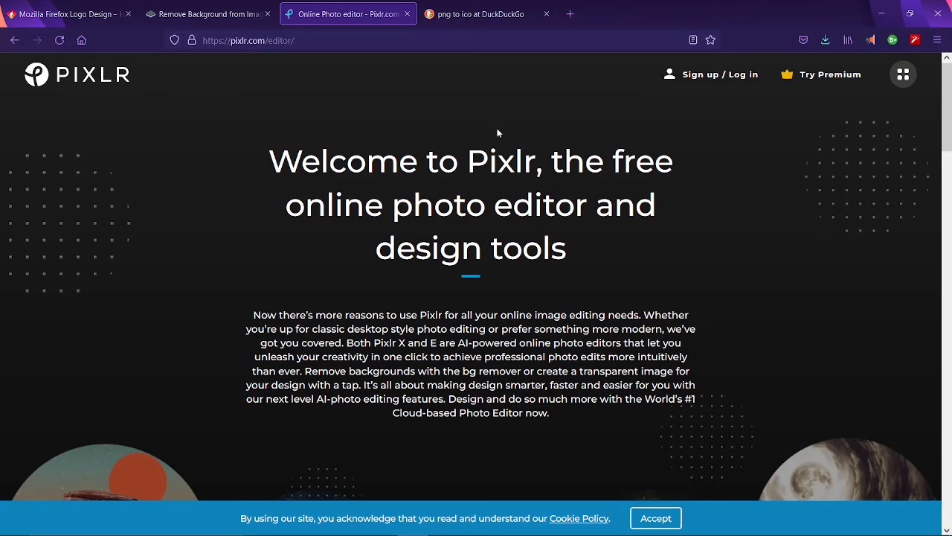
{"action": "scroll", "scroll_direction": "down", "scroll_amount": 3}
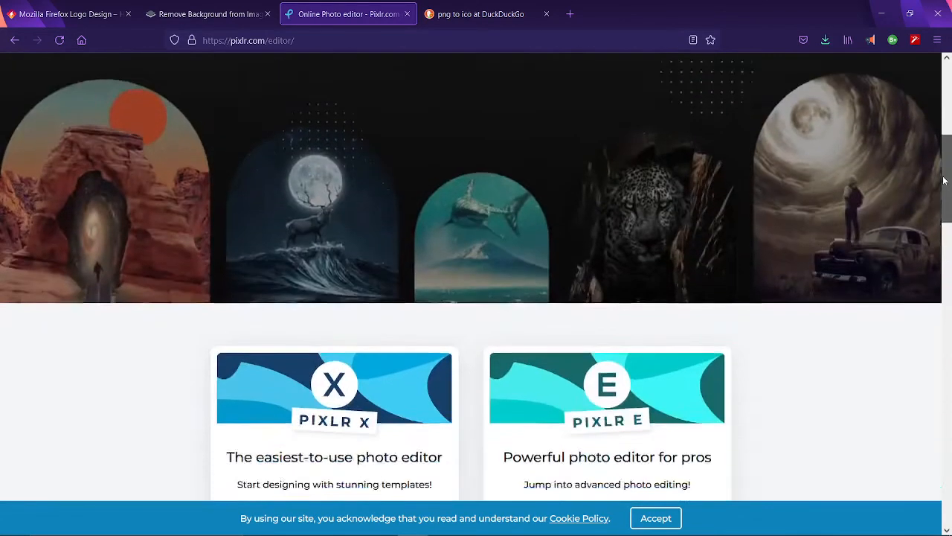
{"action": "scroll", "scroll_direction": "down", "scroll_amount": 3}
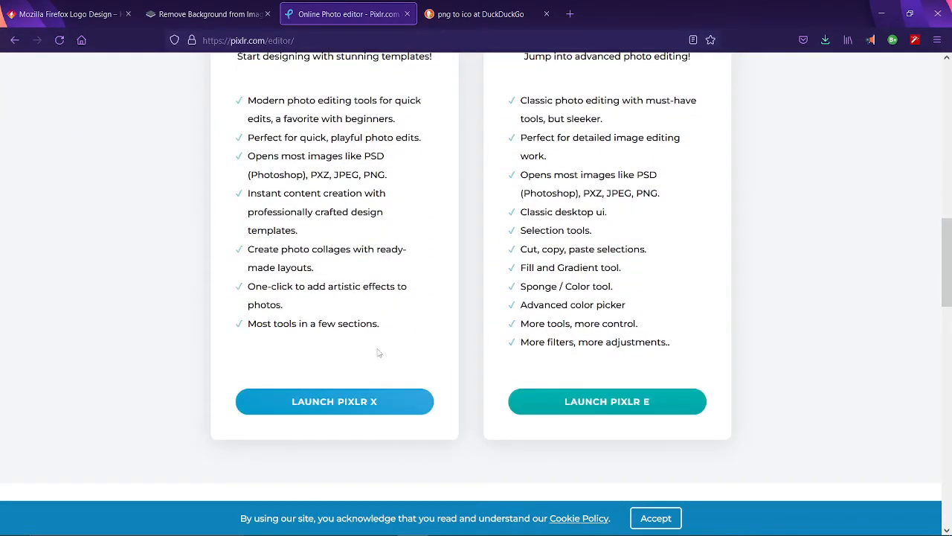
{"action": "left_click", "coordinate": [334, 401]}
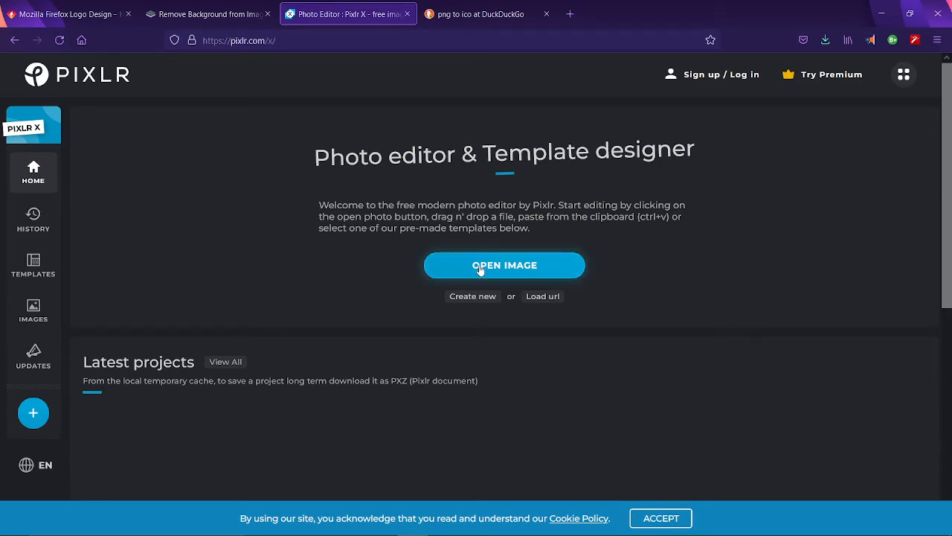
Step: Open Mozilla_Firefox_logo_2009-removebg-preview.png from Downloads in the editor
{"action": "left_click", "coordinate": [505, 265]}
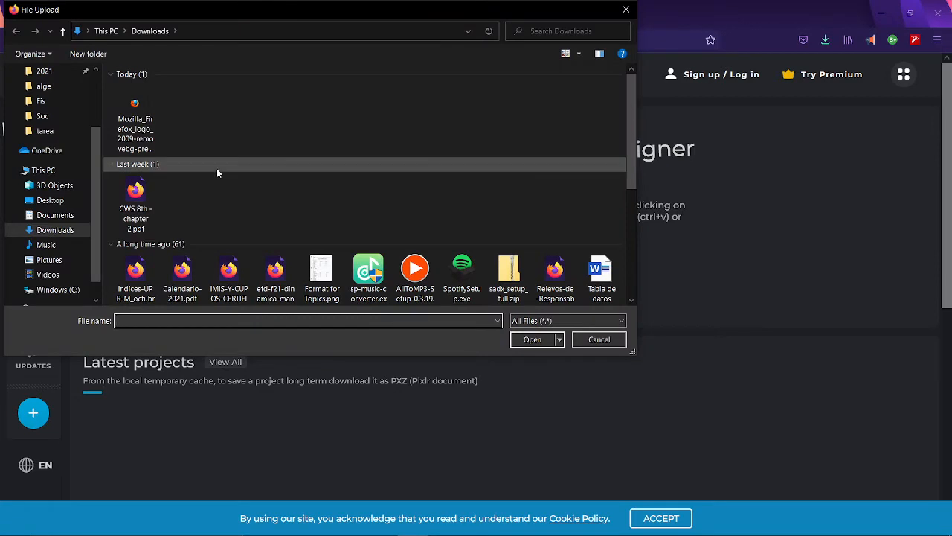
{"action": "mouse_move", "coordinate": [136, 123]}
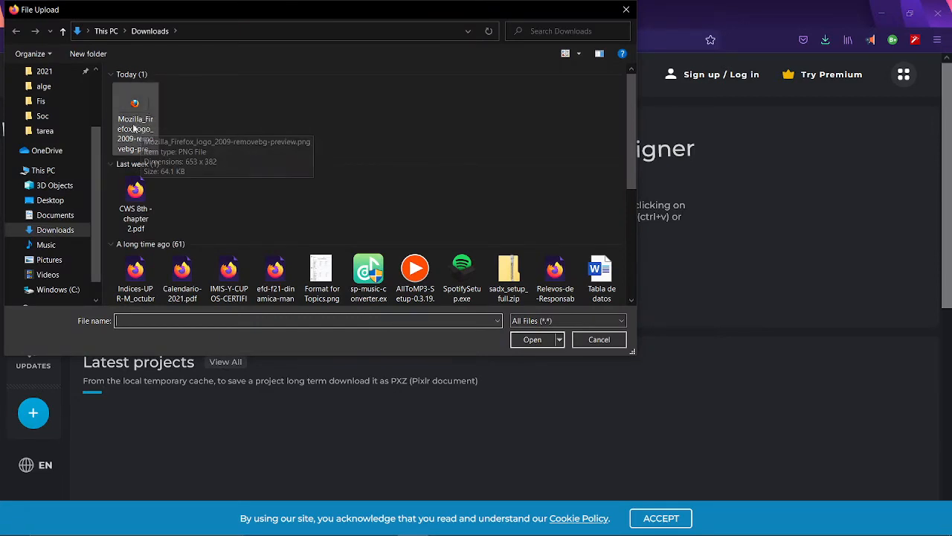
{"action": "left_click", "coordinate": [136, 119]}
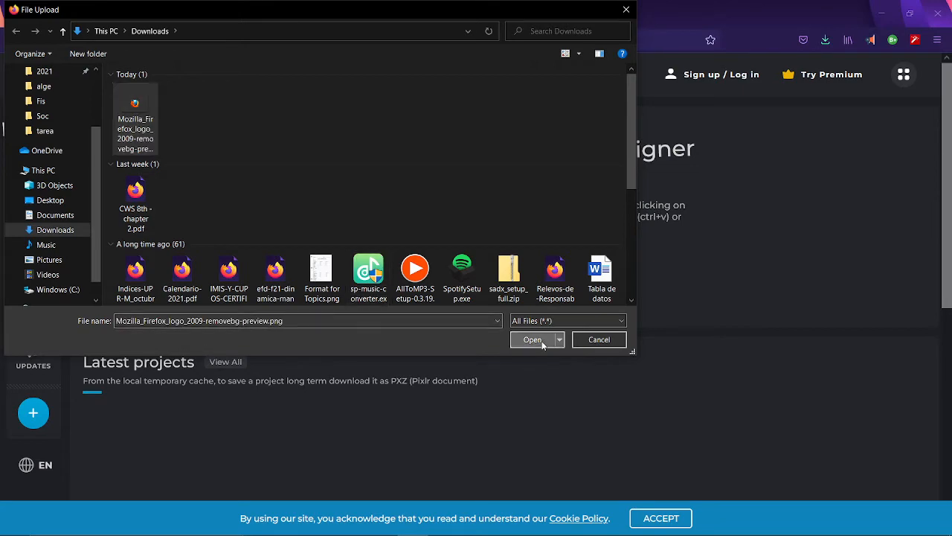
{"action": "left_click", "coordinate": [532, 339]}
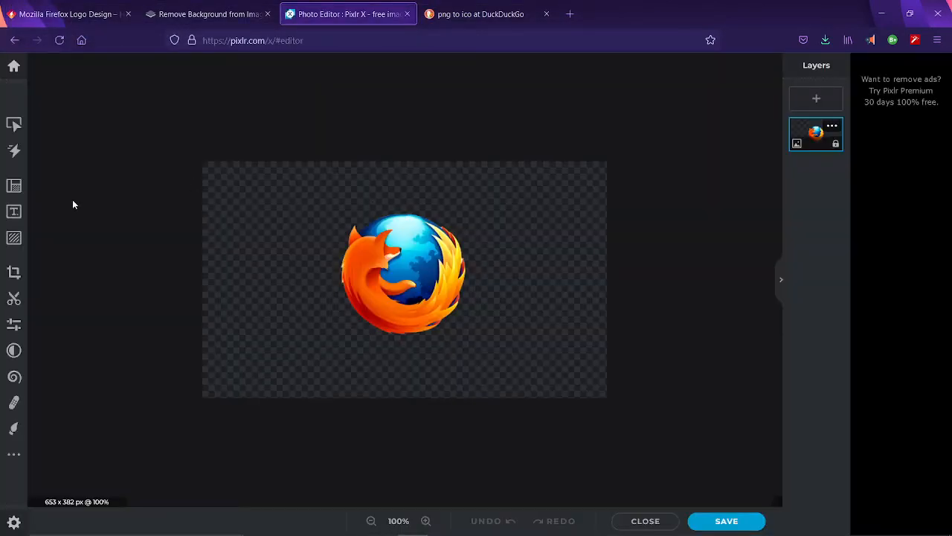
Step: Start Crop & Rotate and drag the crop handles tight around the logo
{"action": "left_click", "coordinate": [13, 271]}
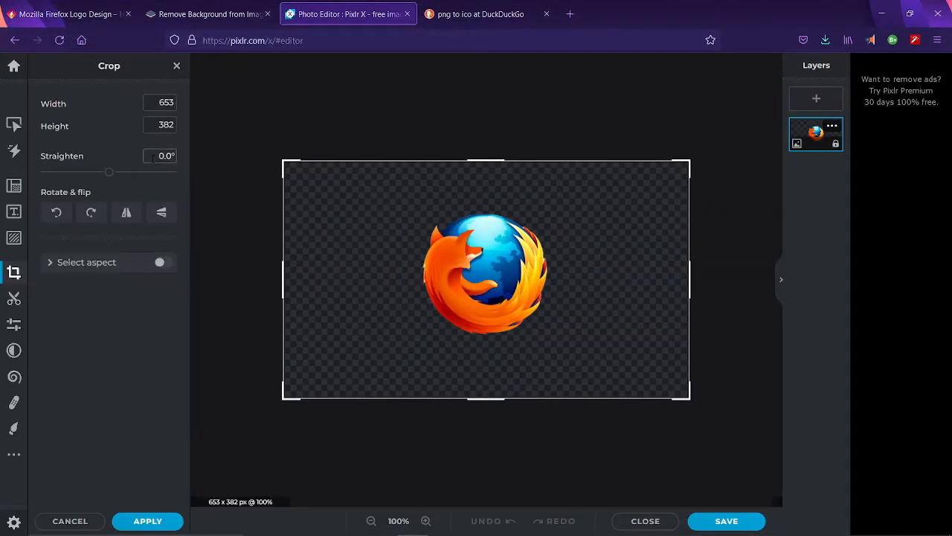
{"action": "left_click", "coordinate": [14, 271]}
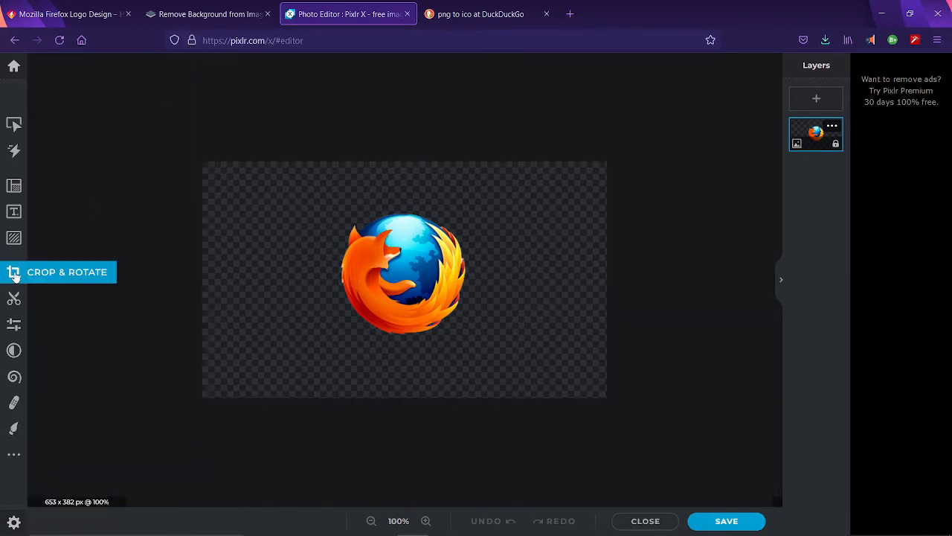
{"action": "left_click", "coordinate": [13, 272]}
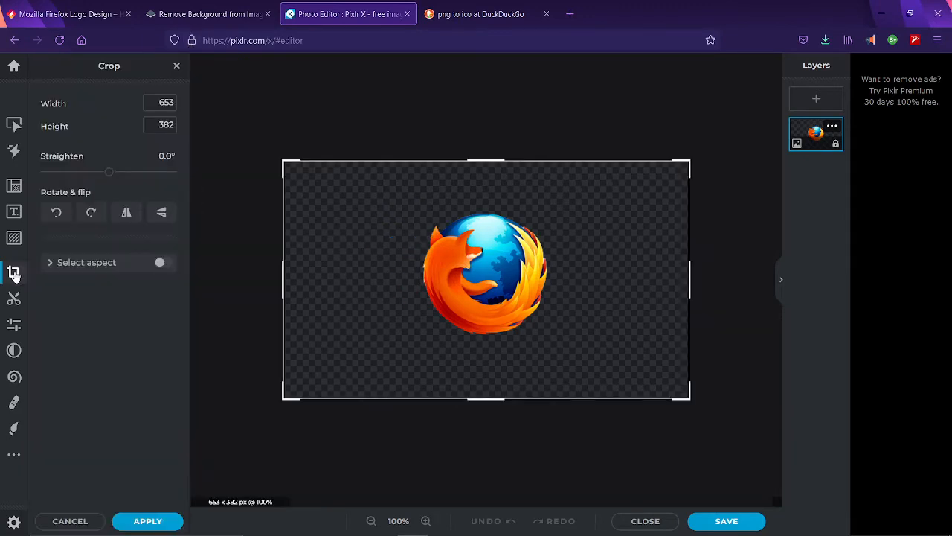
{"action": "left_click", "coordinate": [159, 125]}
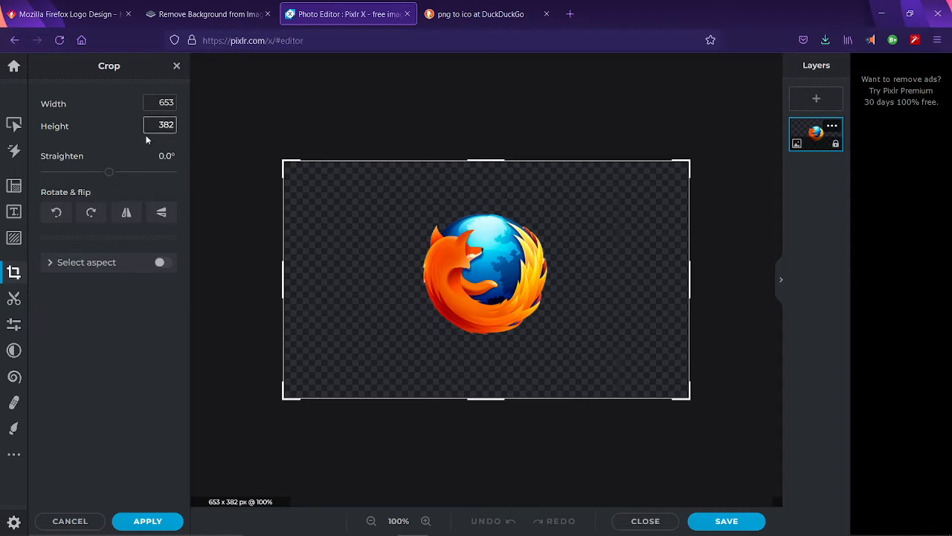
{"action": "left_click_drag", "start_coordinate": [283, 162], "coordinate": [296, 172]}
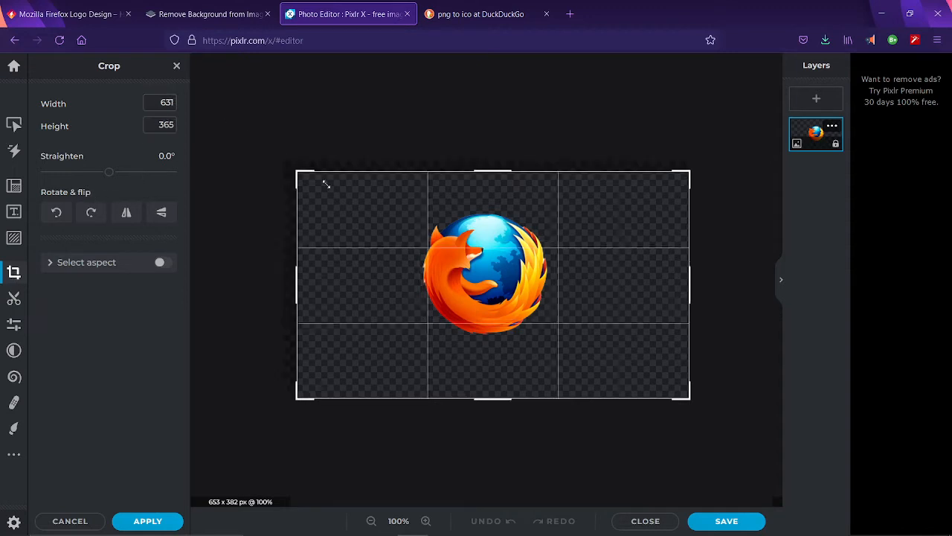
{"action": "left_click_drag", "start_coordinate": [296, 171], "coordinate": [421, 212]}
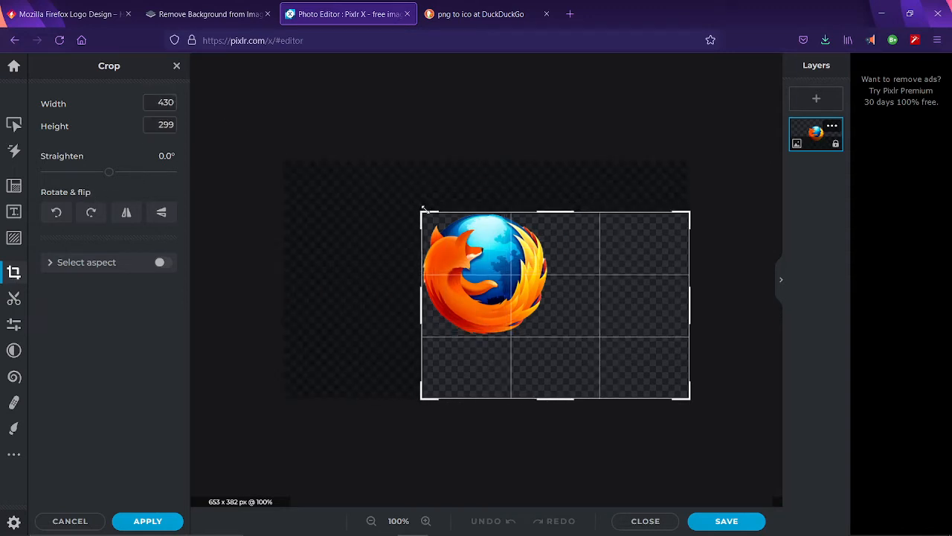
{"action": "left_click_drag", "start_coordinate": [688, 398], "coordinate": [566, 323]}
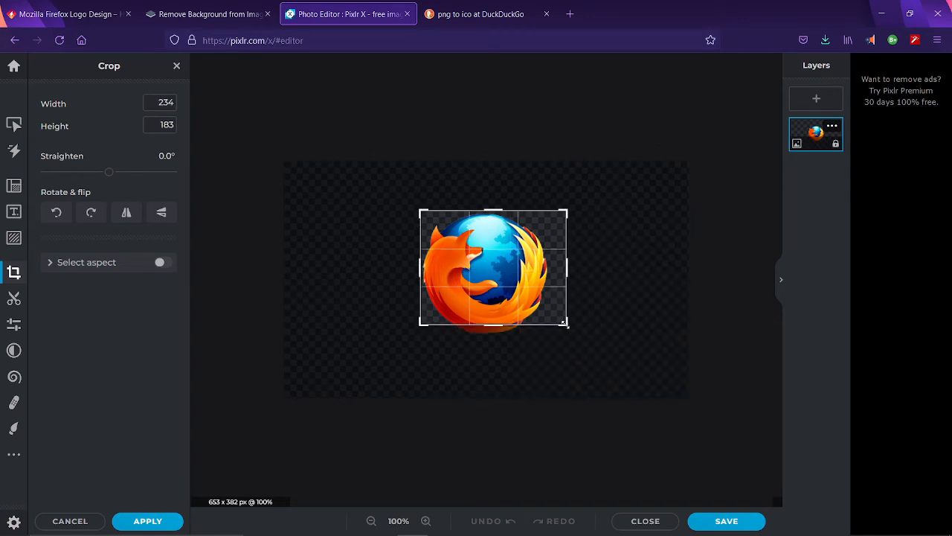
{"action": "left_click_drag", "start_coordinate": [566, 324], "coordinate": [549, 336]}
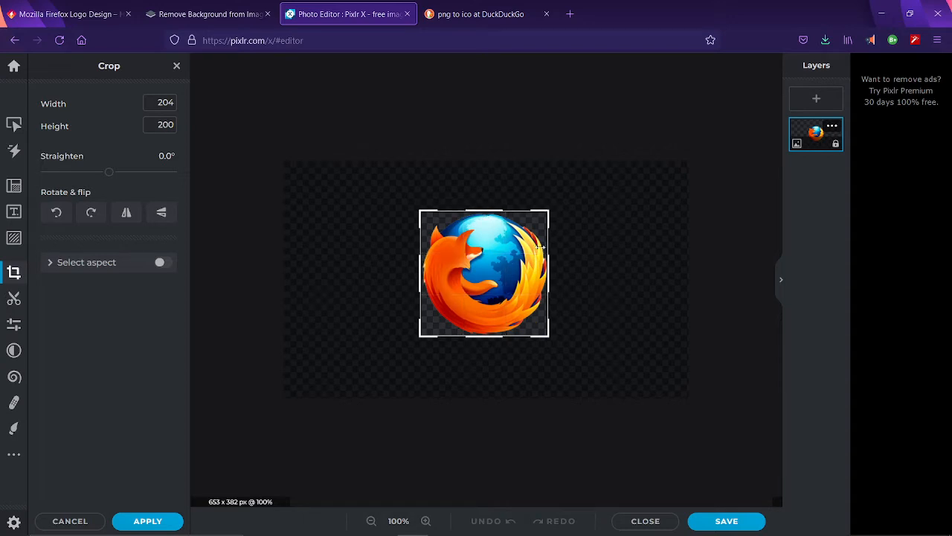
{"action": "mouse_move", "coordinate": [356, 212]}
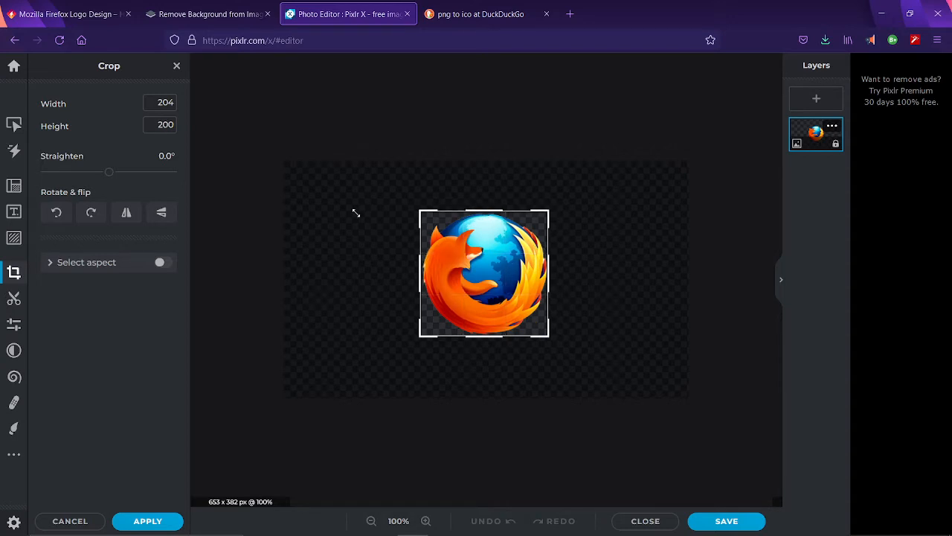
Step: Set the crop width and height to 210 and recenter the box over the logo
{"action": "left_click", "coordinate": [159, 102]}
{"action": "type", "text": "200"}
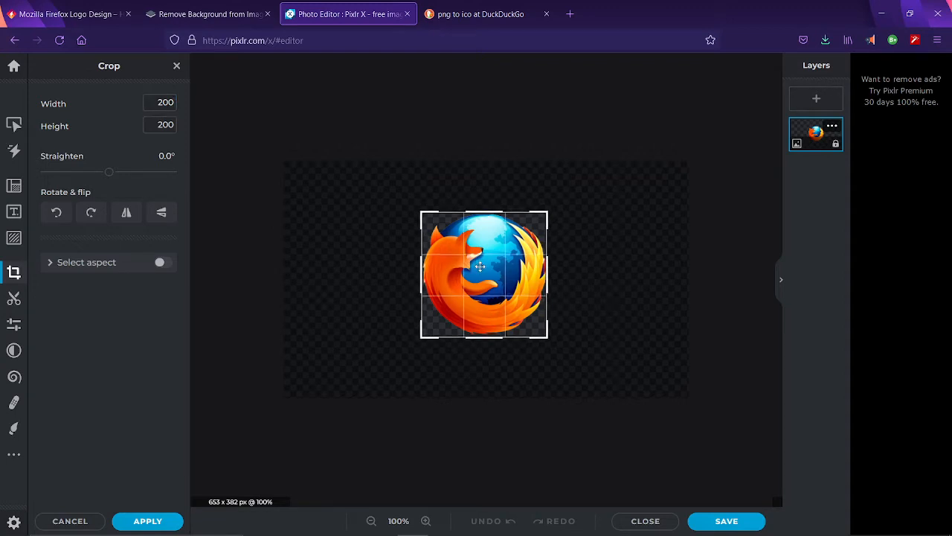
{"action": "left_click", "coordinate": [159, 102]}
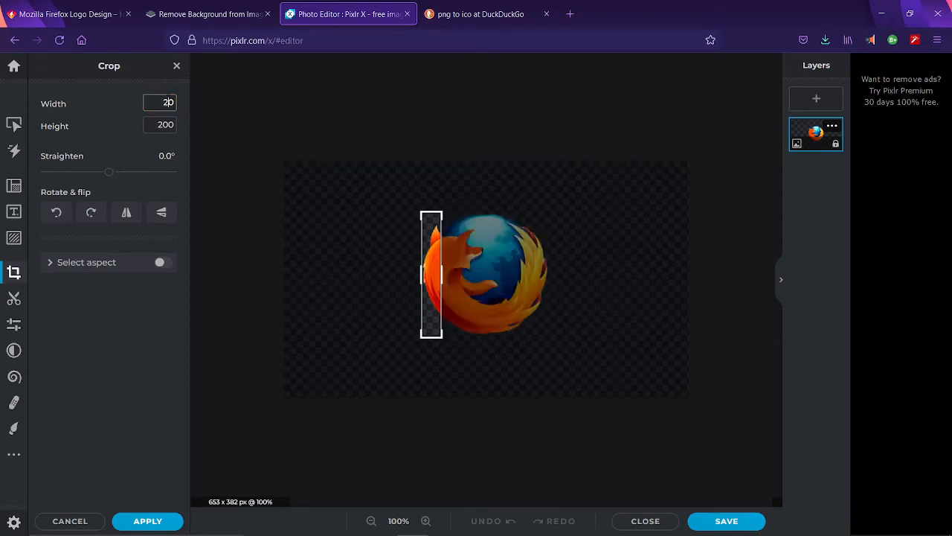
{"action": "type", "text": "209"}
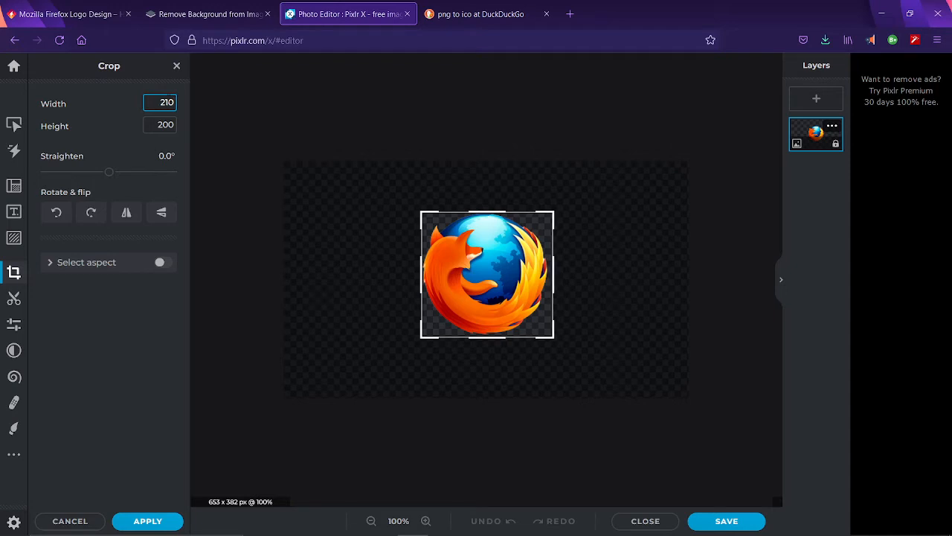
{"action": "type", "text": "204"}
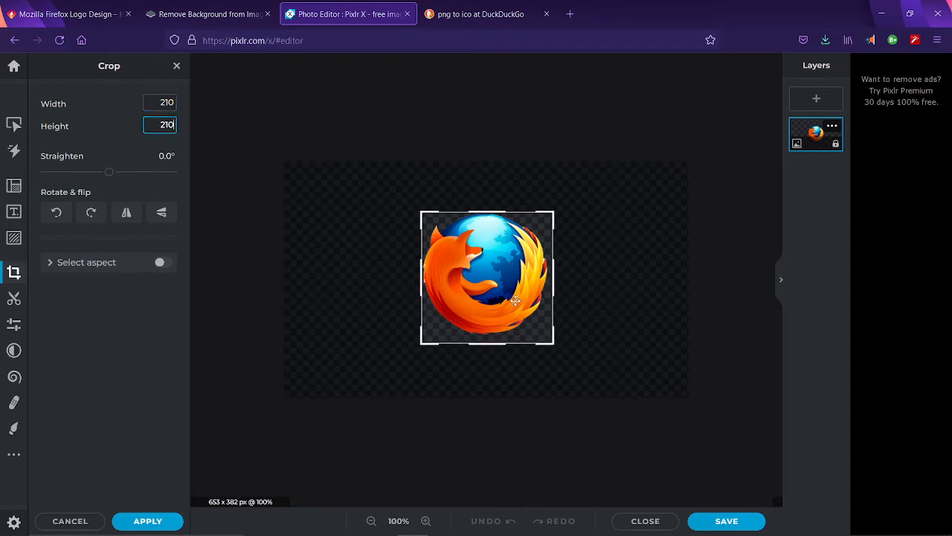
{"action": "left_click_drag", "start_coordinate": [516, 299], "coordinate": [495, 282]}
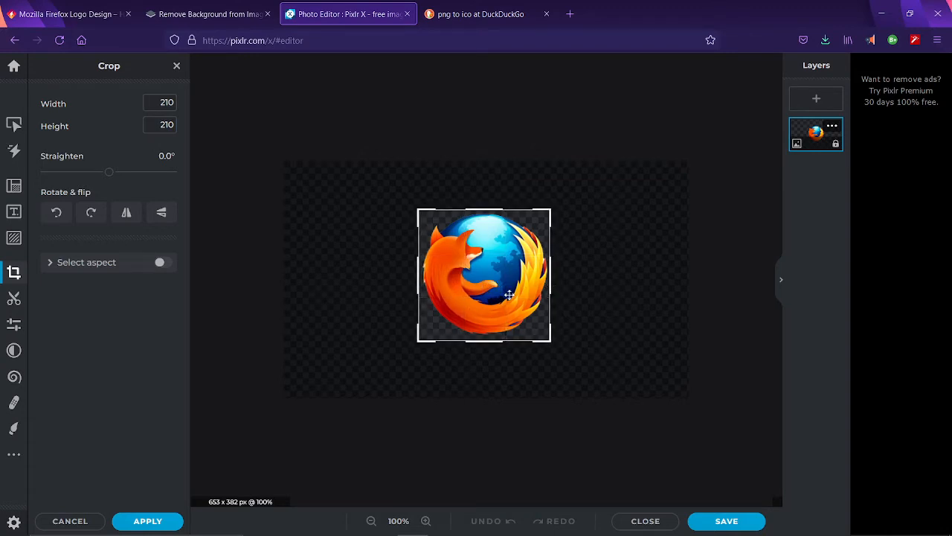
{"action": "left_click_drag", "start_coordinate": [510, 296], "coordinate": [478, 290]}
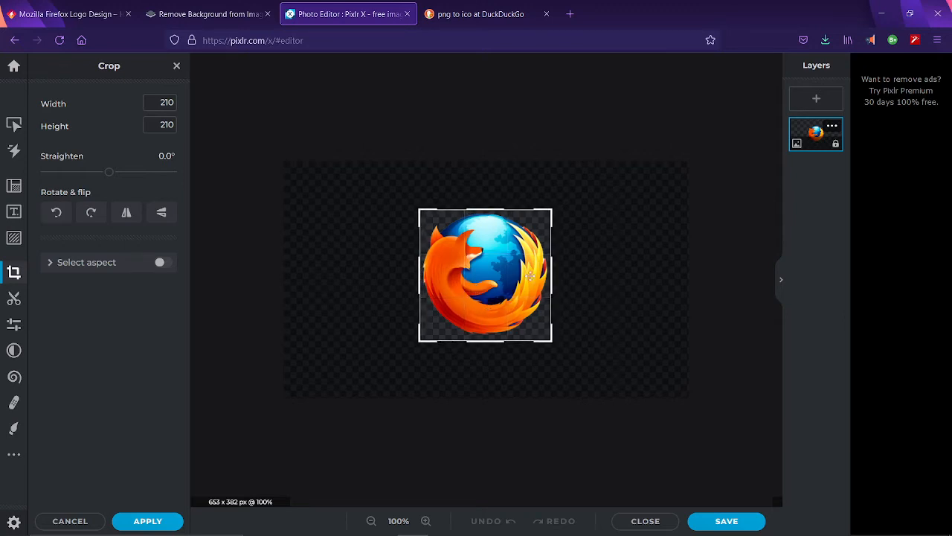
{"action": "left_click", "coordinate": [484, 13]}
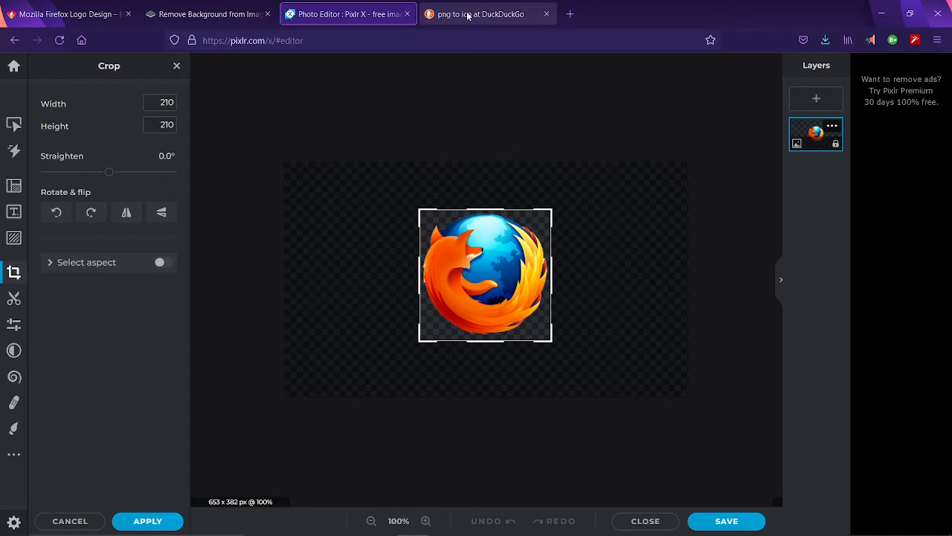
{"action": "left_click_drag", "start_coordinate": [485, 275], "coordinate": [508, 281]}
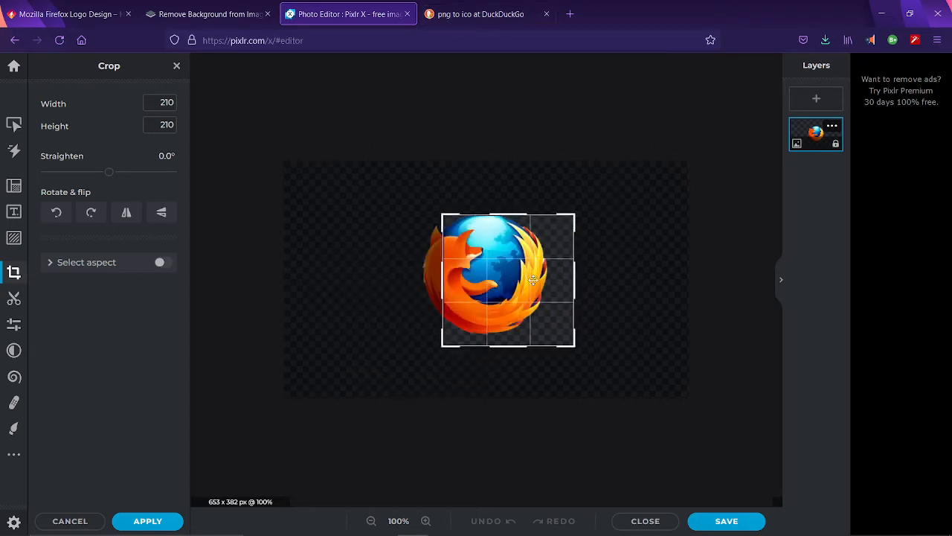
{"action": "left_click_drag", "start_coordinate": [532, 279], "coordinate": [506, 268]}
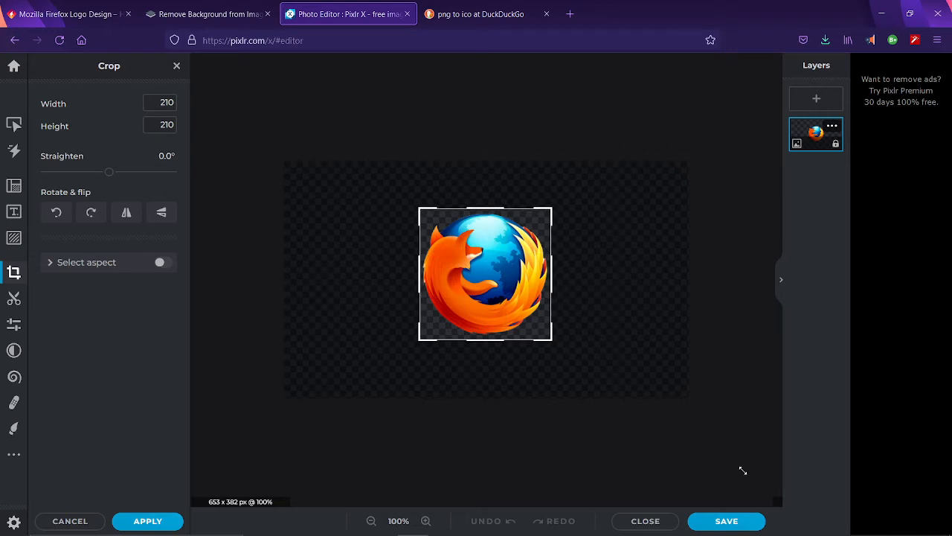
Step: Apply the 210 × 210 crop and save the logo as a transparent PNG download
{"action": "left_click", "coordinate": [726, 520]}
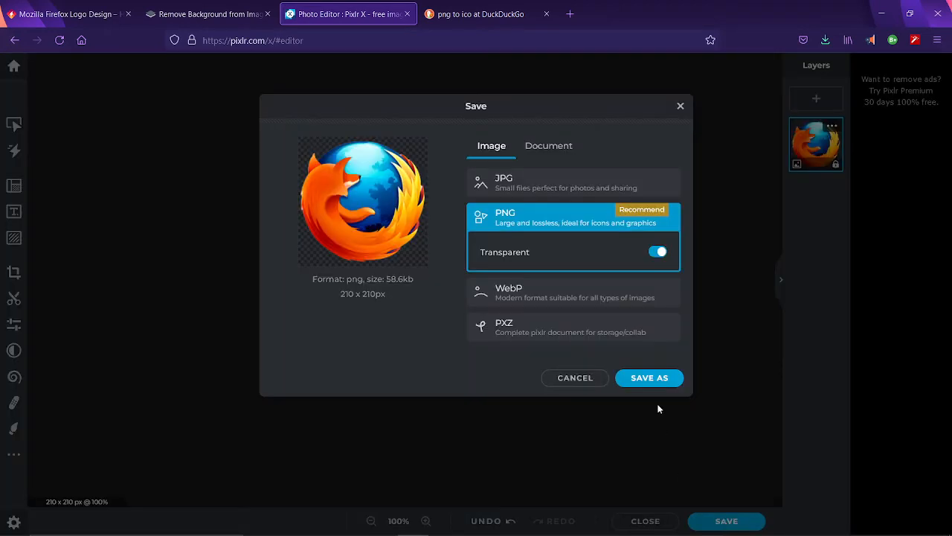
{"action": "mouse_move", "coordinate": [581, 236]}
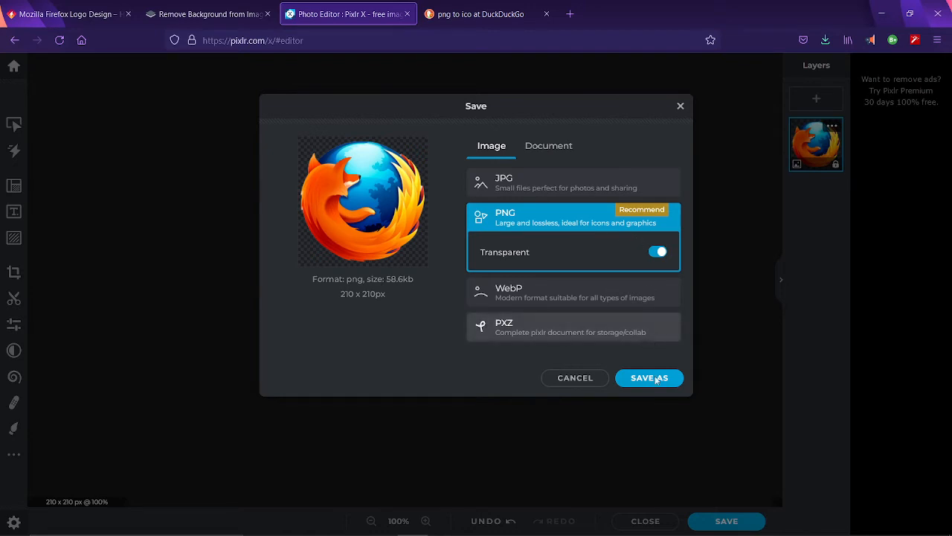
{"action": "left_click", "coordinate": [649, 378]}
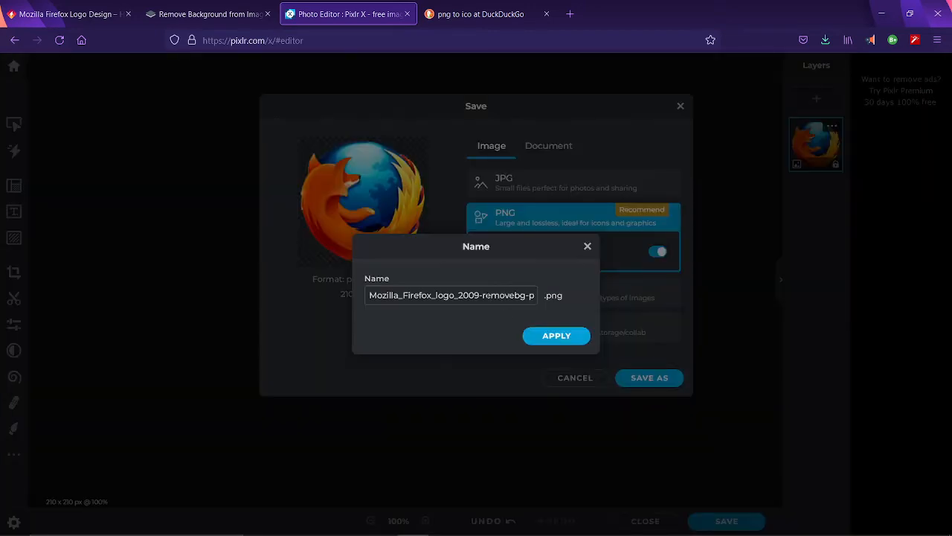
{"action": "left_click", "coordinate": [555, 336]}
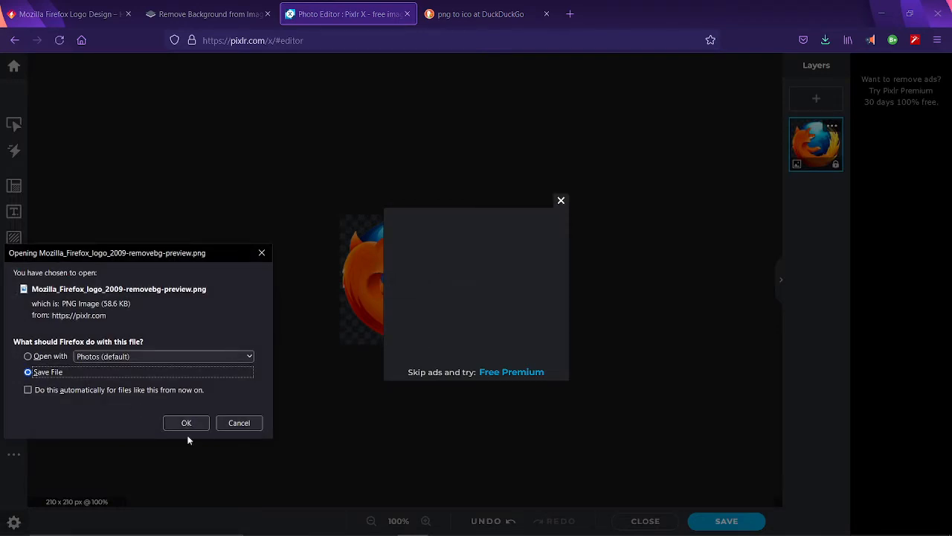
{"action": "left_click", "coordinate": [186, 423]}
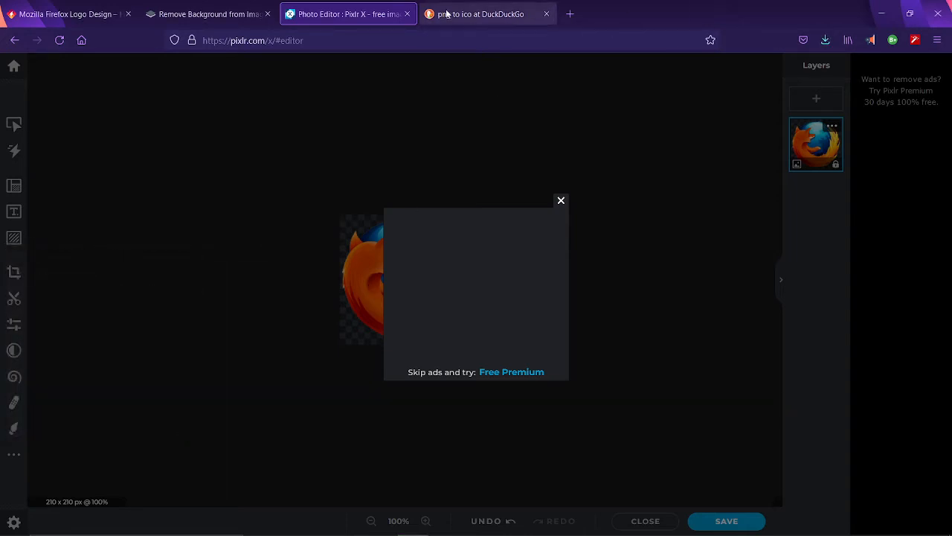
Step: Open Convertio's PNG to ICO converter and upload the 210 × 210 logo PNG
{"action": "left_click", "coordinate": [488, 13]}
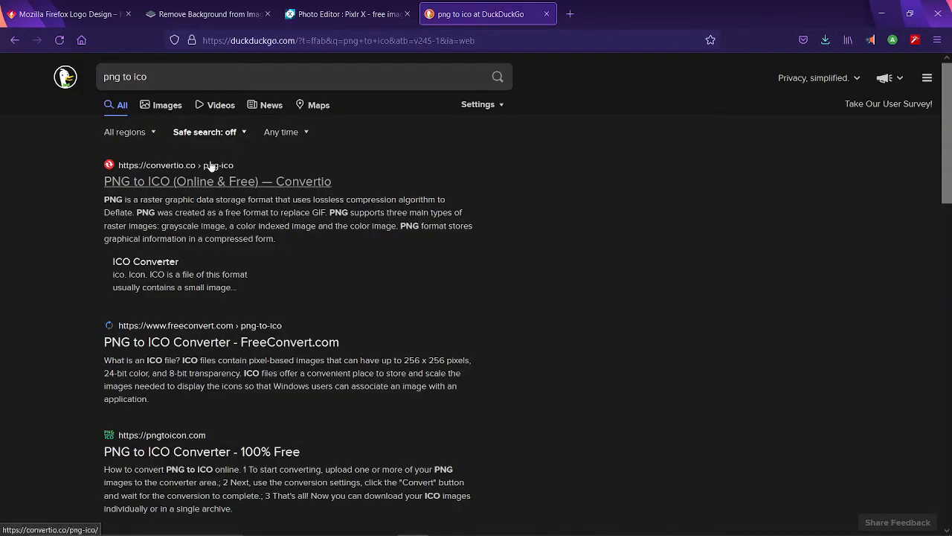
{"action": "left_click", "coordinate": [217, 181]}
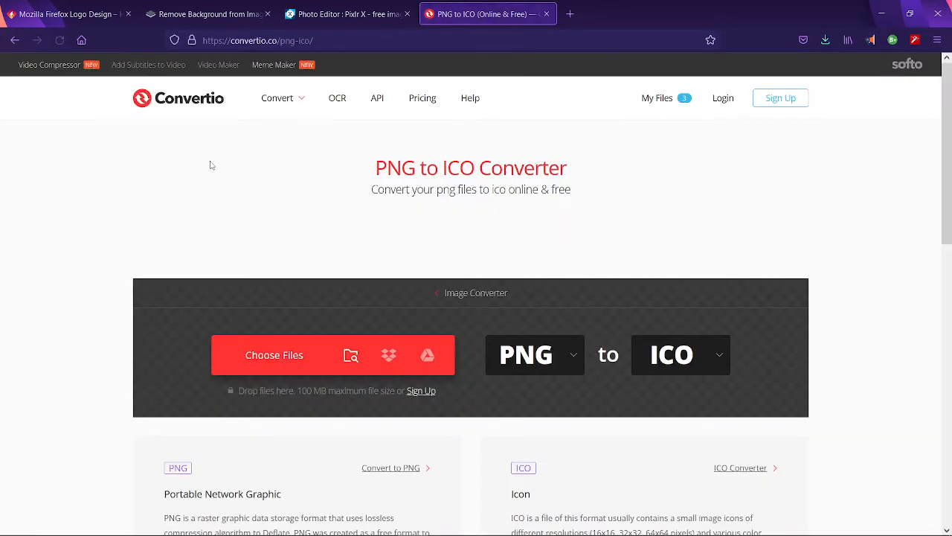
{"action": "mouse_move", "coordinate": [445, 164]}
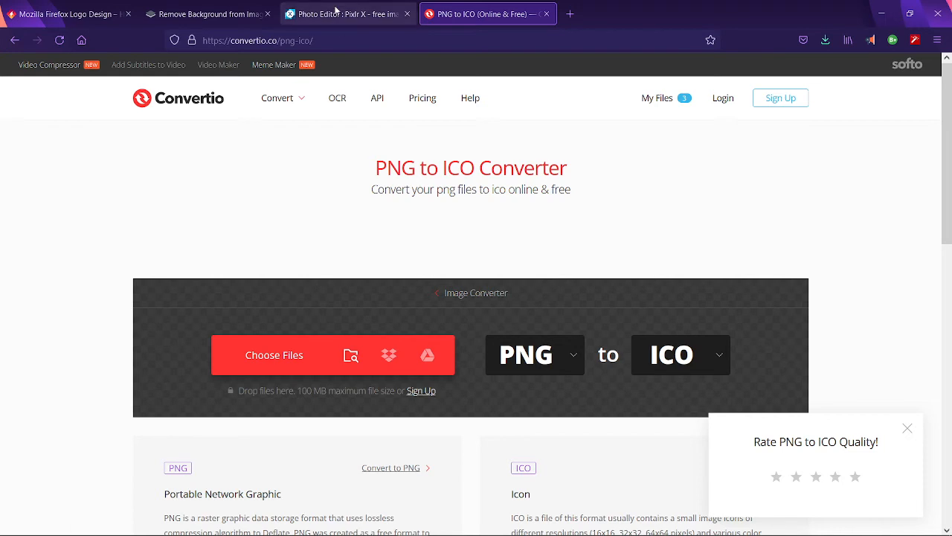
{"action": "mouse_move", "coordinate": [317, 317]}
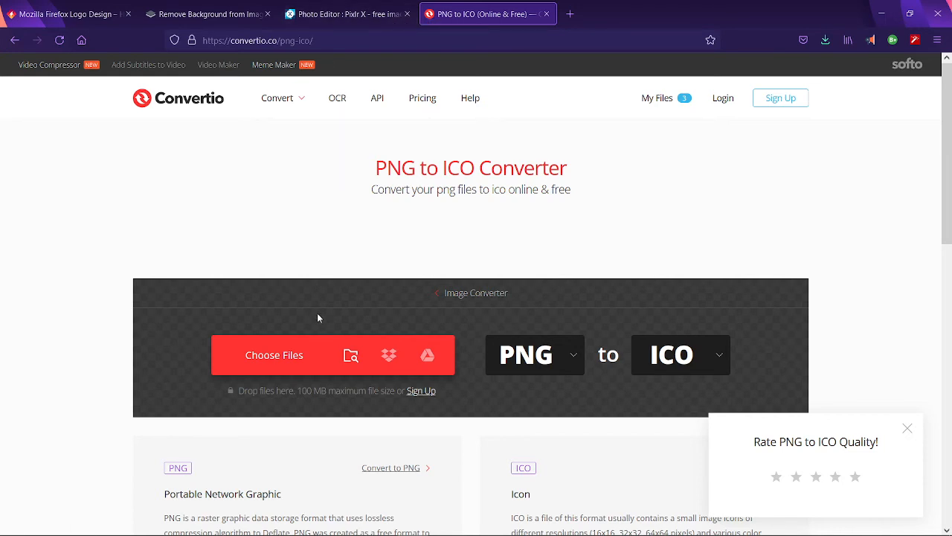
{"action": "left_click", "coordinate": [274, 355]}
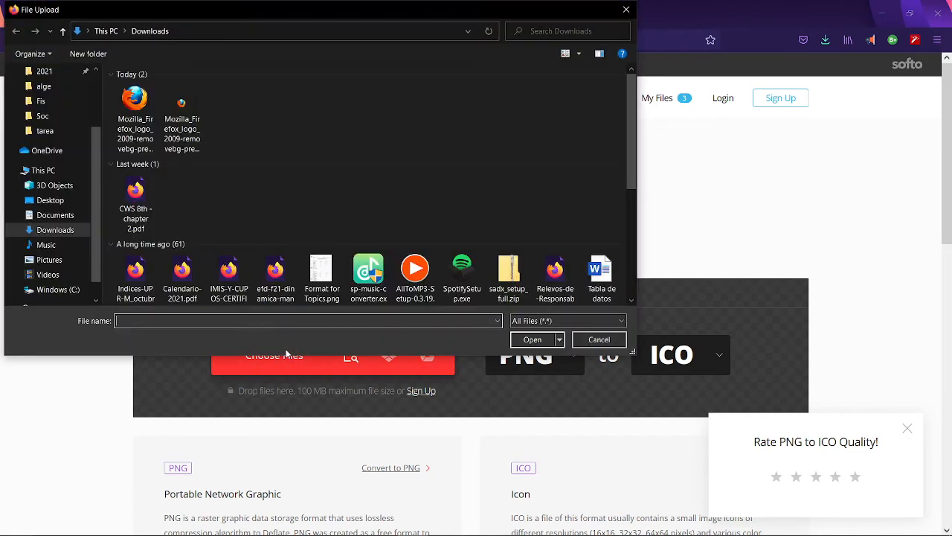
{"action": "left_click", "coordinate": [182, 119]}
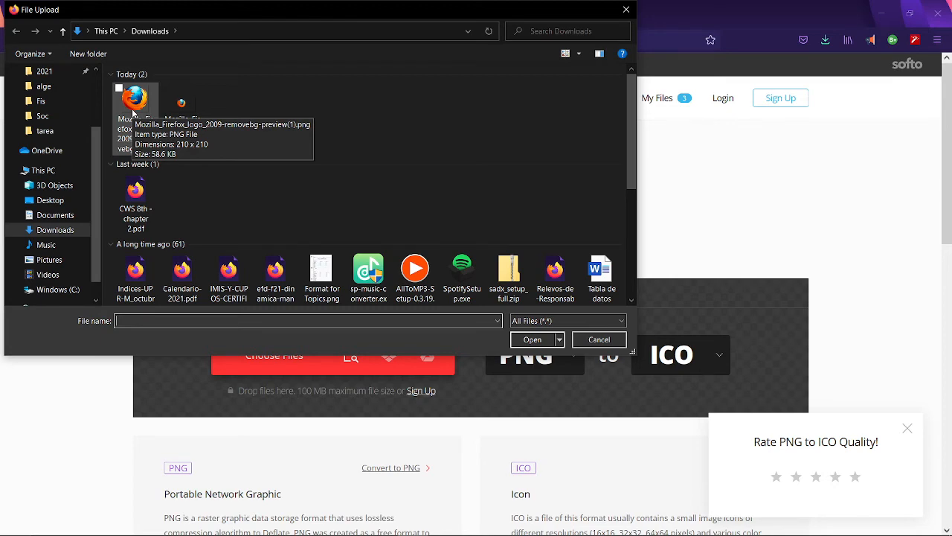
{"action": "left_click", "coordinate": [135, 104]}
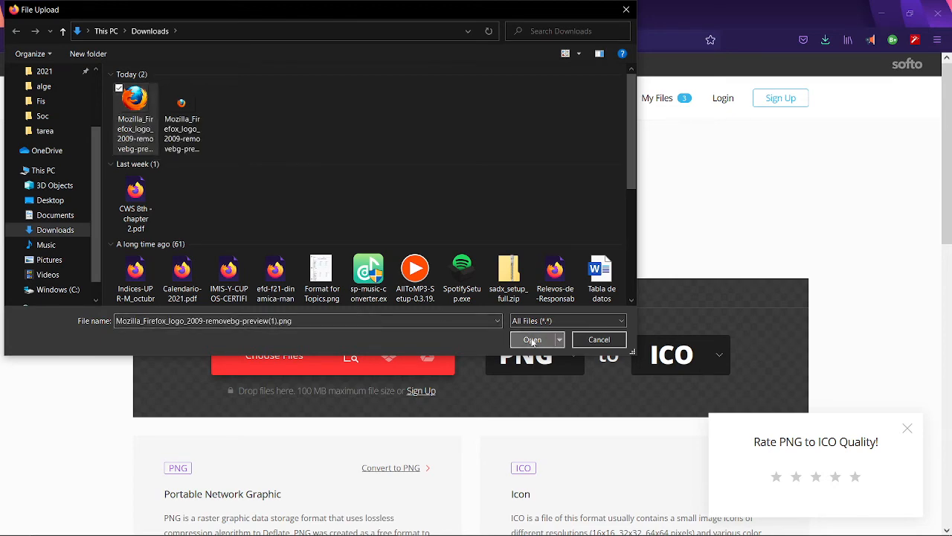
{"action": "left_click", "coordinate": [531, 340]}
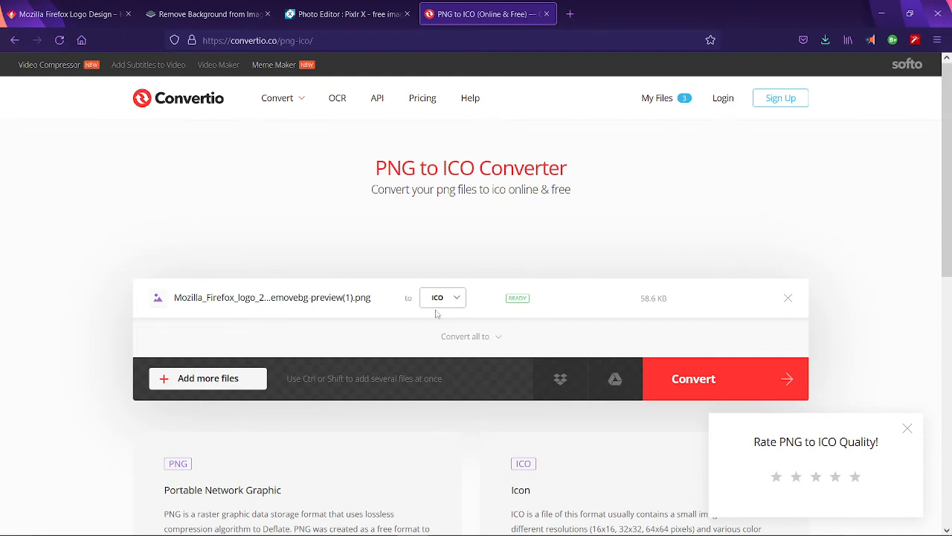
Step: Convert the logo to ICO and save the 178 KB .ico file
{"action": "left_click", "coordinate": [693, 378]}
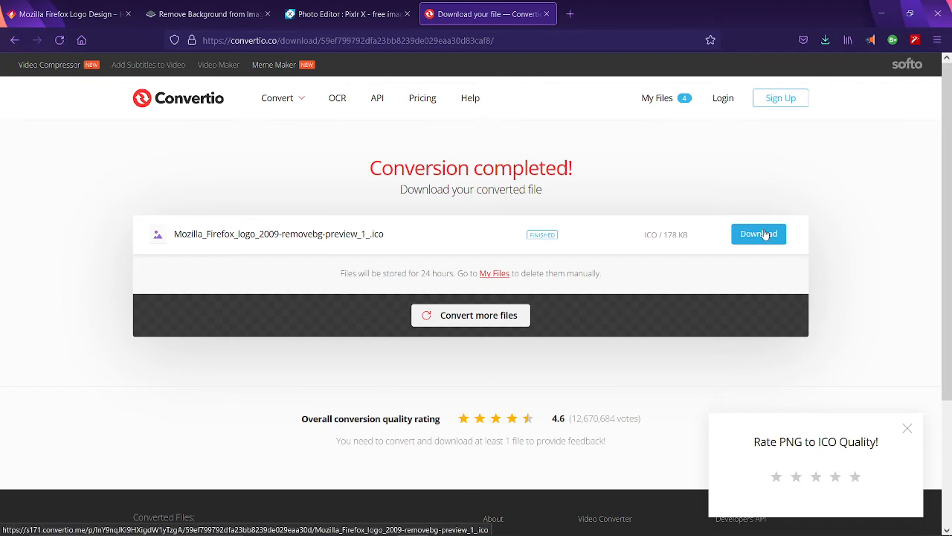
{"action": "left_click", "coordinate": [759, 234]}
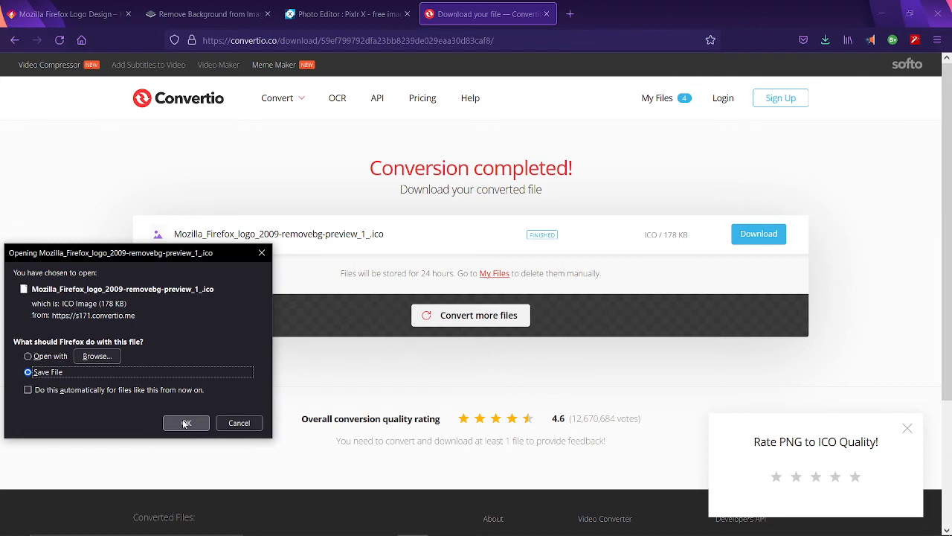
{"action": "left_click", "coordinate": [186, 422]}
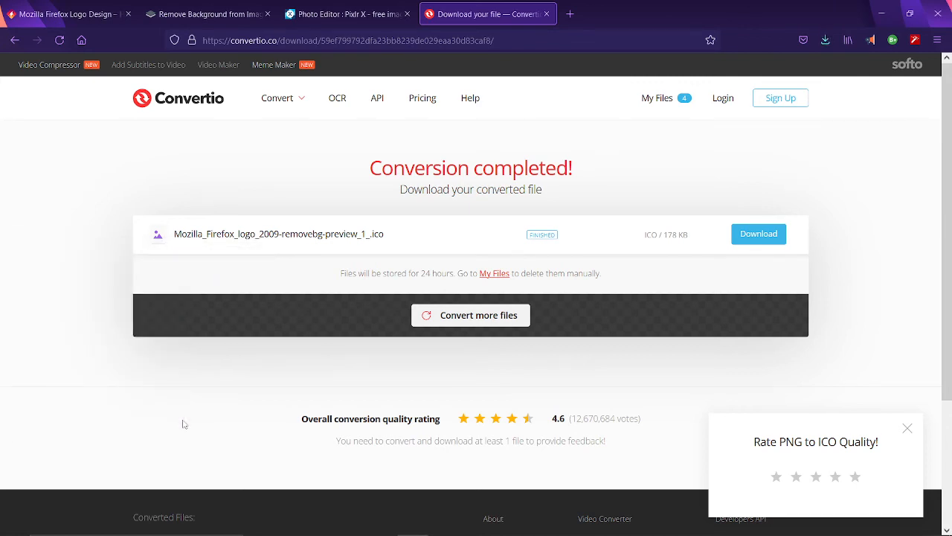
{"action": "mouse_move", "coordinate": [779, 77]}
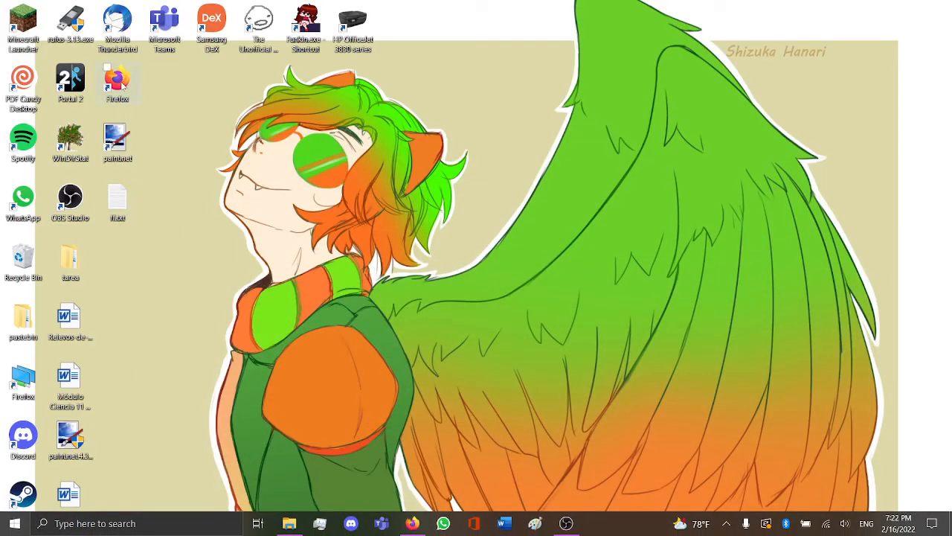
Step: In the Firefox shortcut's Properties, change the icon to the downloaded 2009 logo ICO
{"action": "left_click", "coordinate": [116, 82]}
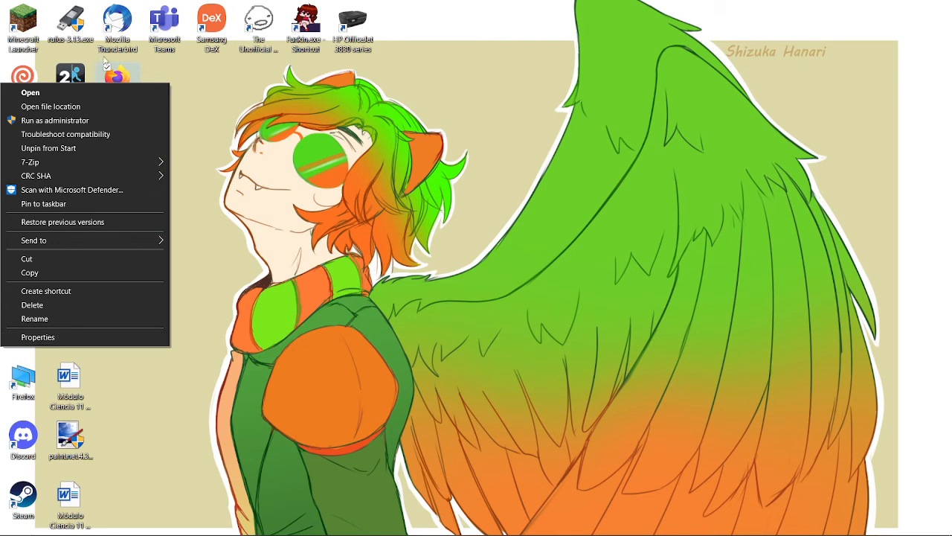
{"action": "mouse_move", "coordinate": [86, 337]}
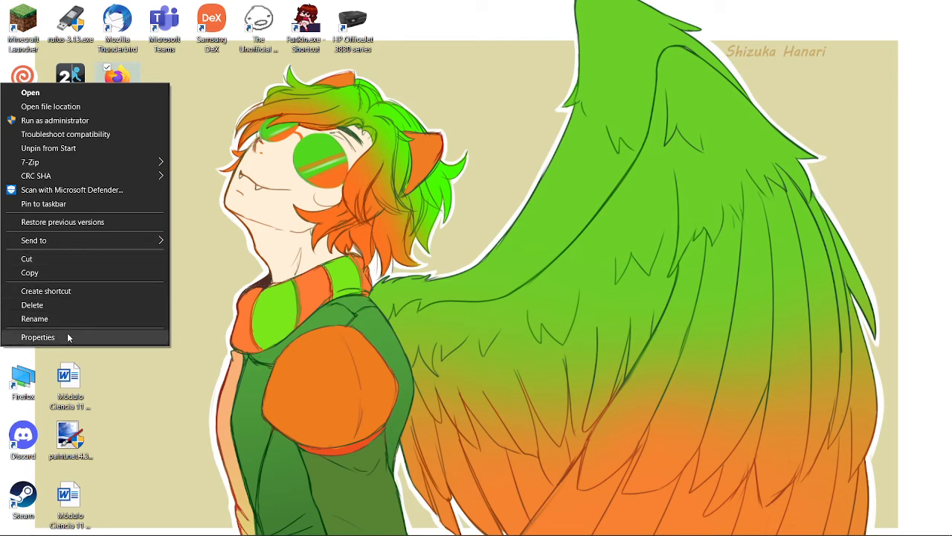
{"action": "left_click", "coordinate": [37, 337]}
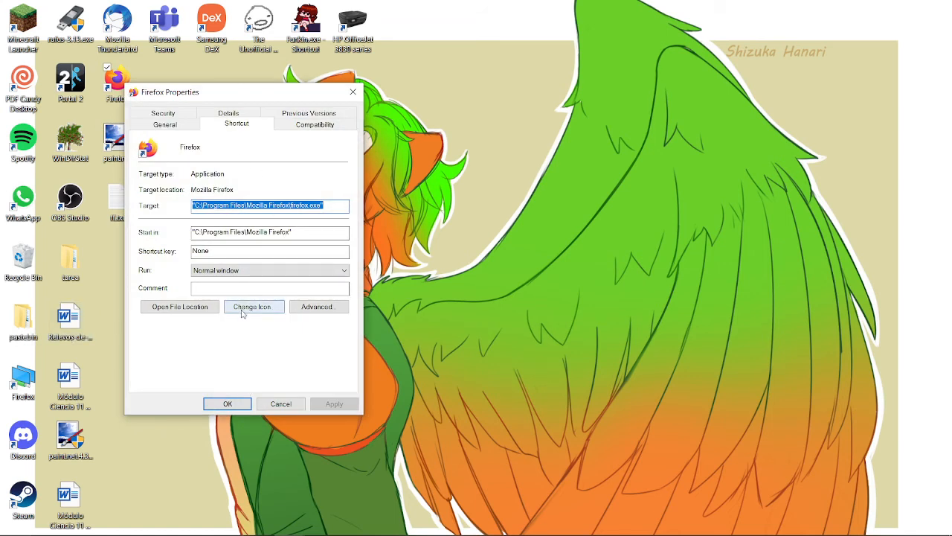
{"action": "left_click", "coordinate": [253, 306]}
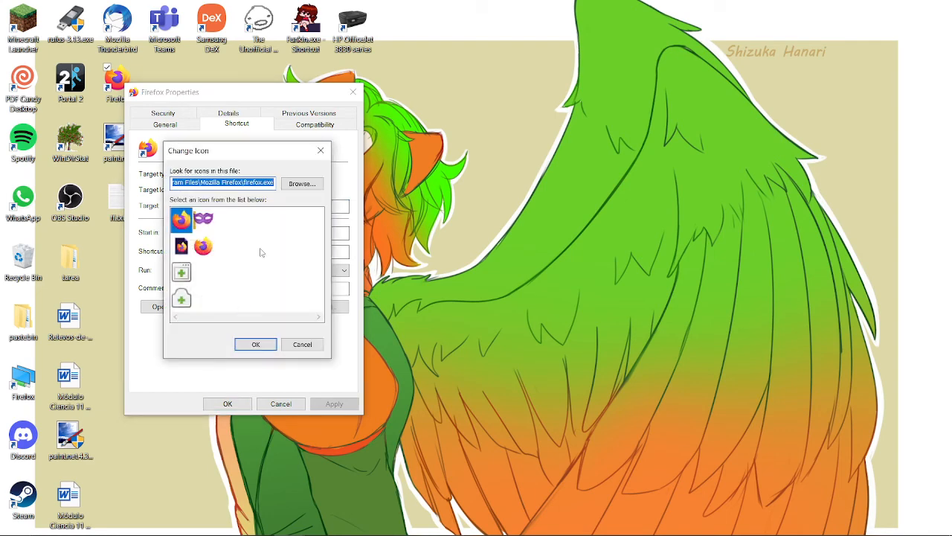
{"action": "left_click", "coordinate": [301, 184]}
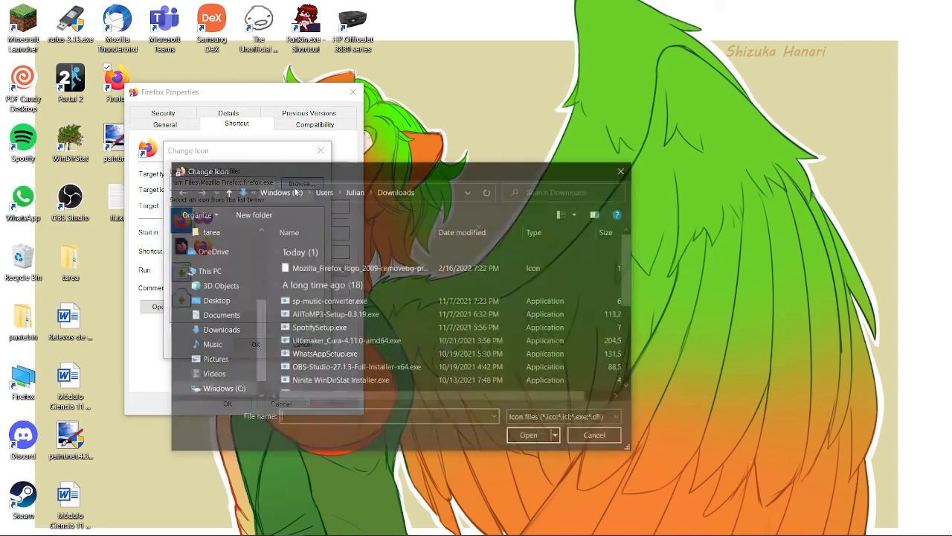
{"action": "left_click", "coordinate": [359, 268]}
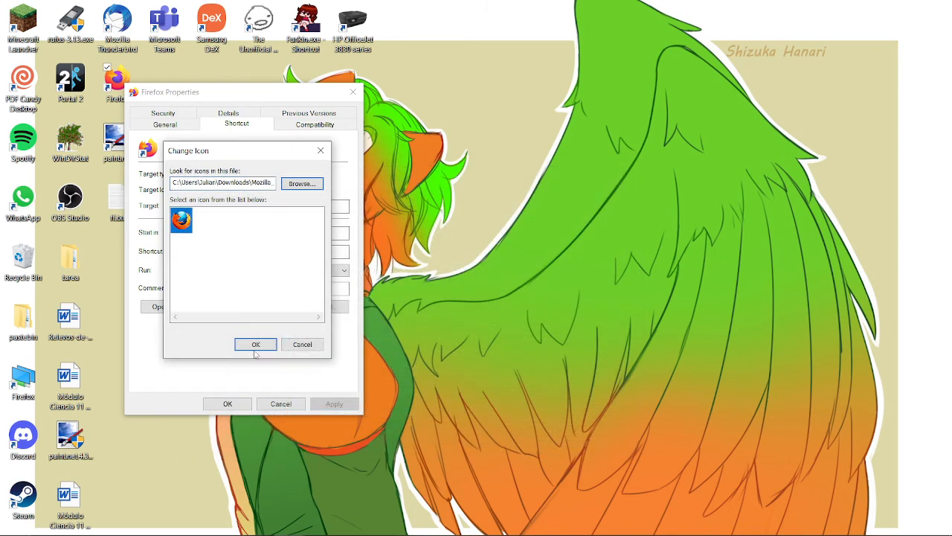
{"action": "left_click", "coordinate": [255, 344]}
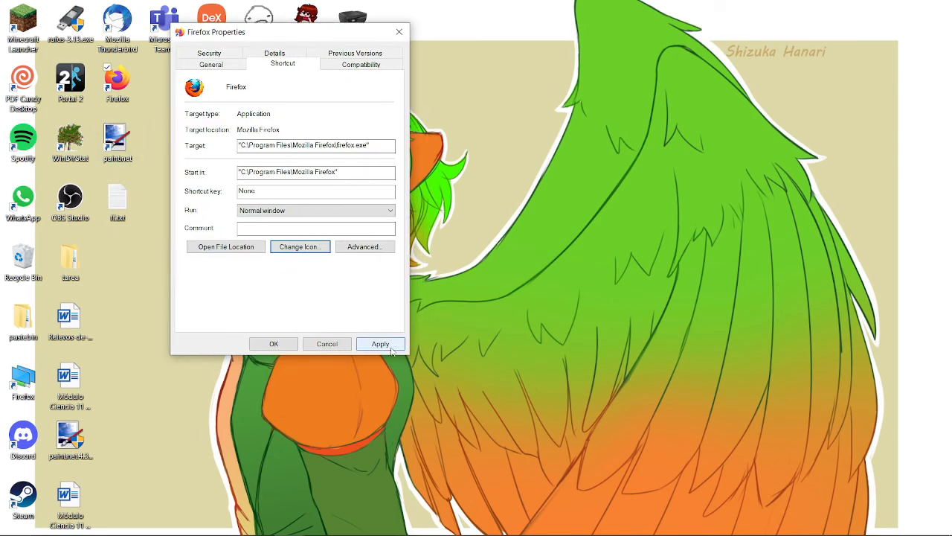
Step: Apply and confirm the 2009 Firefox logo icon in the shortcut's Properties dialog
{"action": "left_click", "coordinate": [381, 344]}
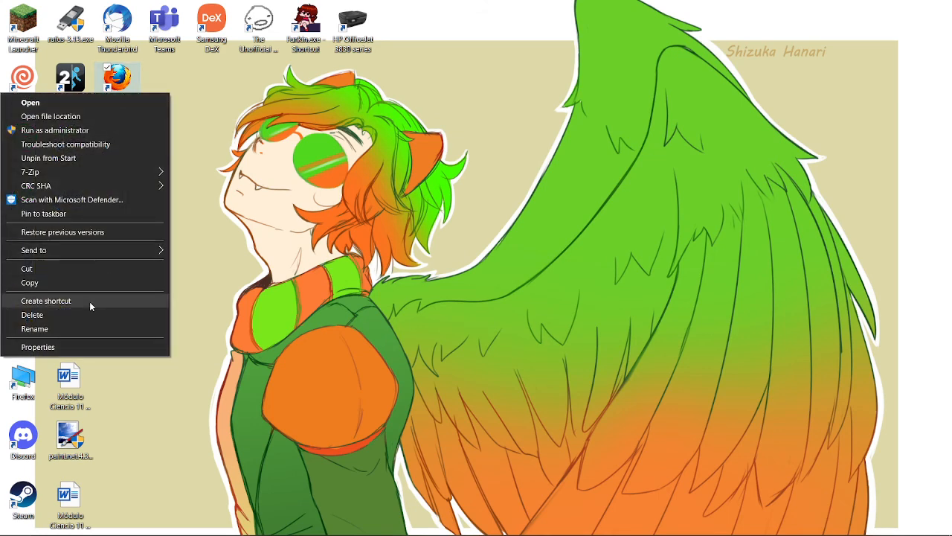
{"action": "mouse_move", "coordinate": [56, 157]}
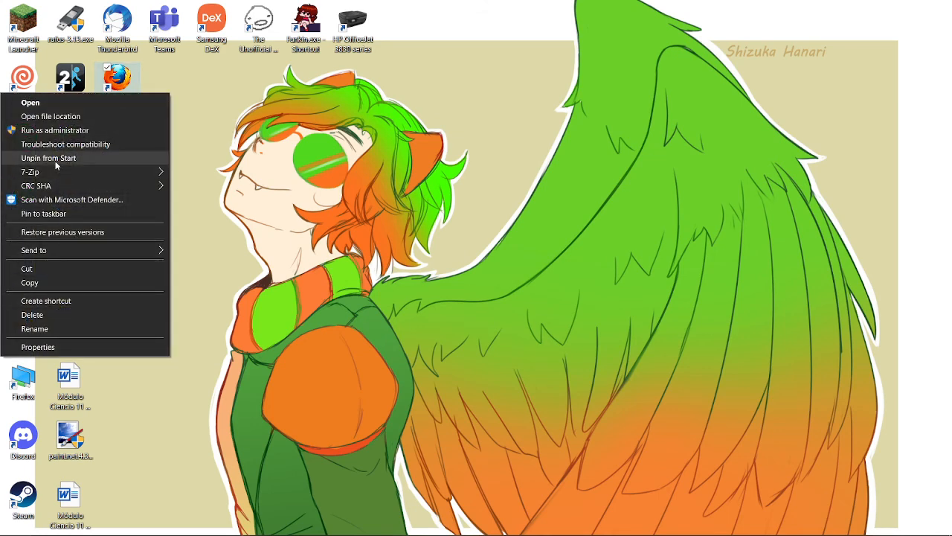
{"action": "mouse_move", "coordinate": [48, 250]}
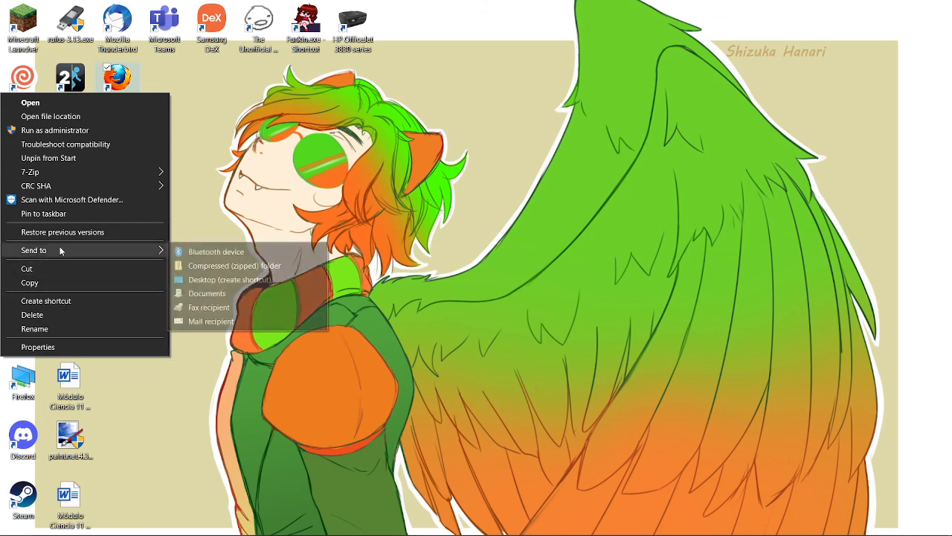
{"action": "mouse_move", "coordinate": [59, 158]}
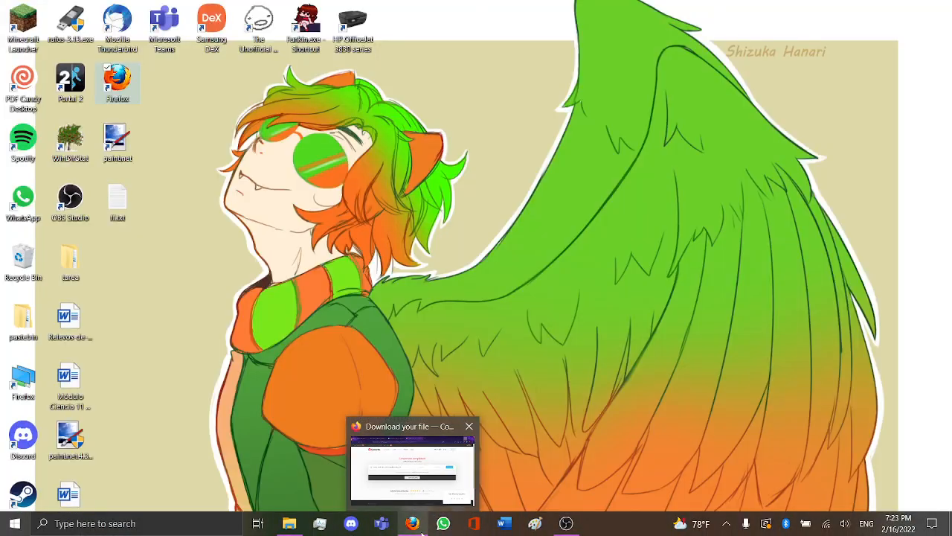
{"action": "left_click", "coordinate": [469, 426]}
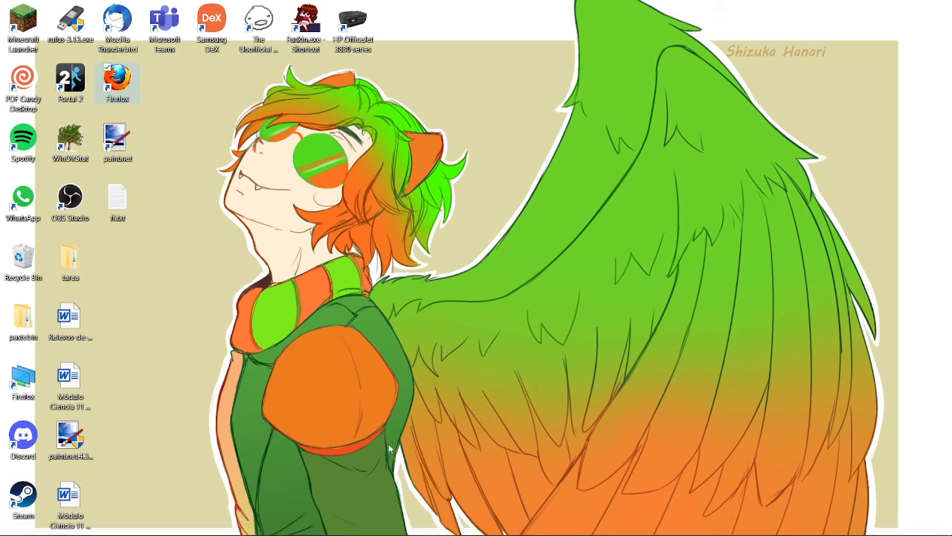
{"action": "mouse_move", "coordinate": [514, 513]}
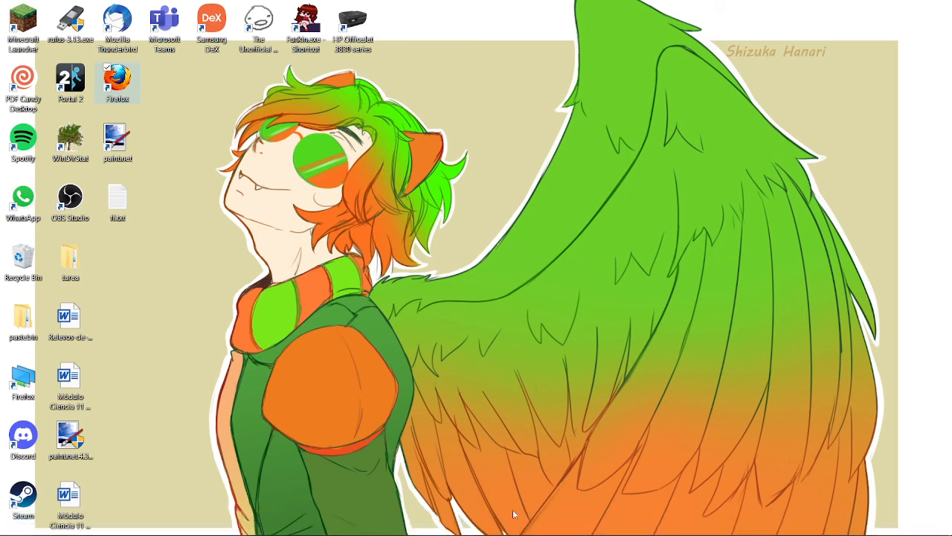